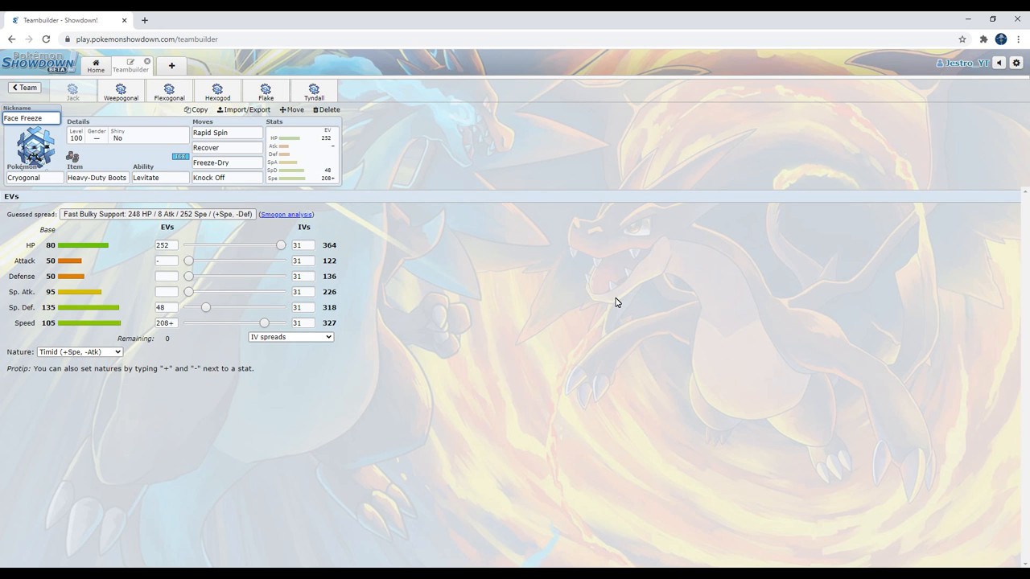
# Look over the first set's Heavy-Duty Boots, Levitate, Rapid Spin, Freeze-Dry and Knock Off.
pyautogui.click(32, 119)
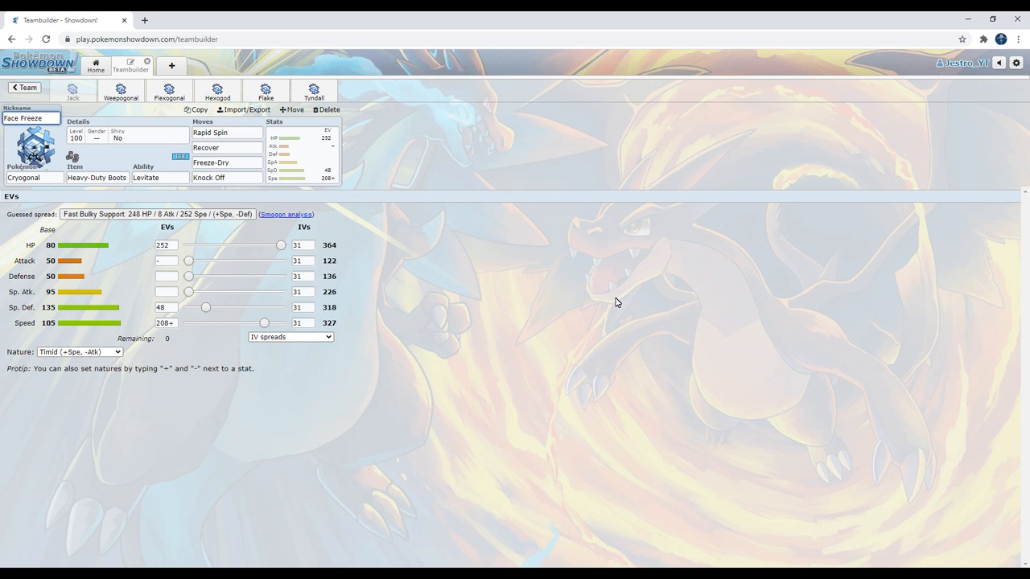
pyautogui.moveTo(321, 300)
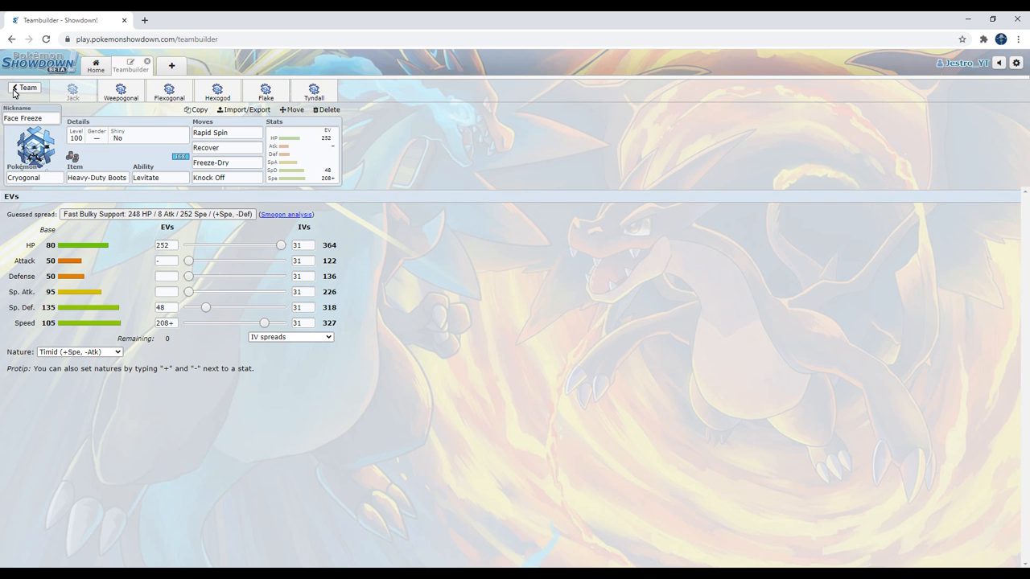
pyautogui.click(24, 88)
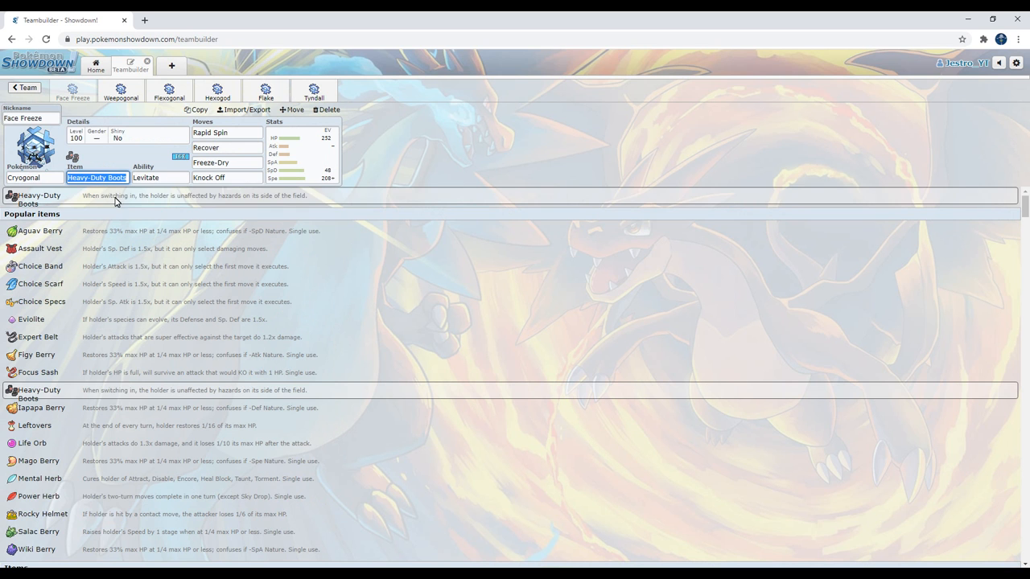
pyautogui.click(160, 177)
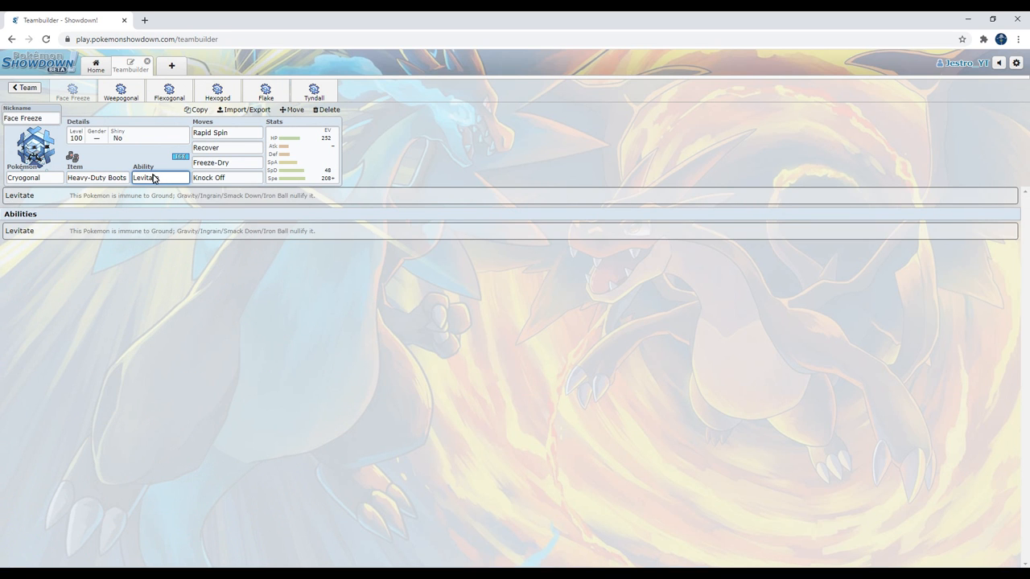
pyautogui.click(226, 132)
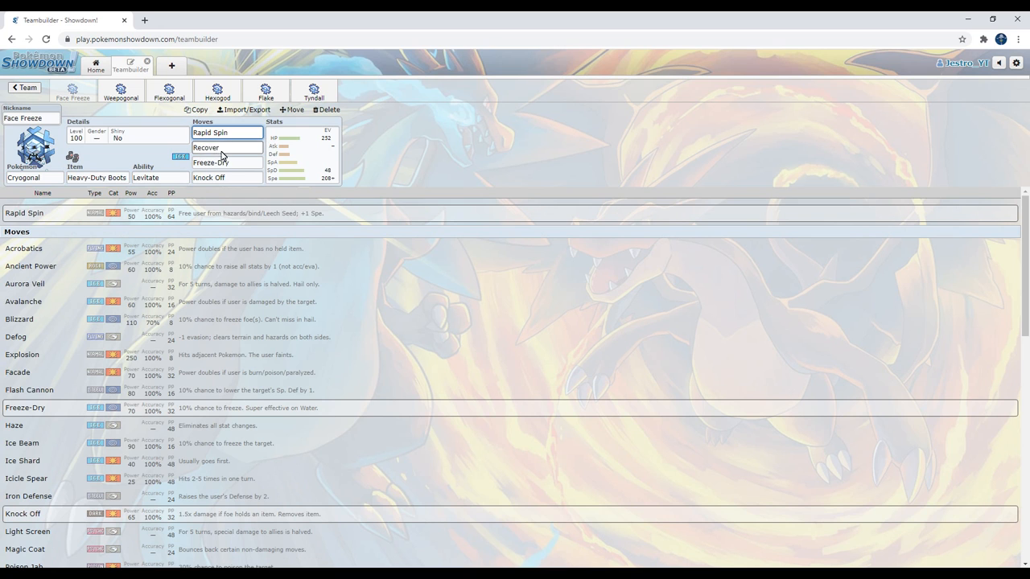
pyautogui.click(227, 177)
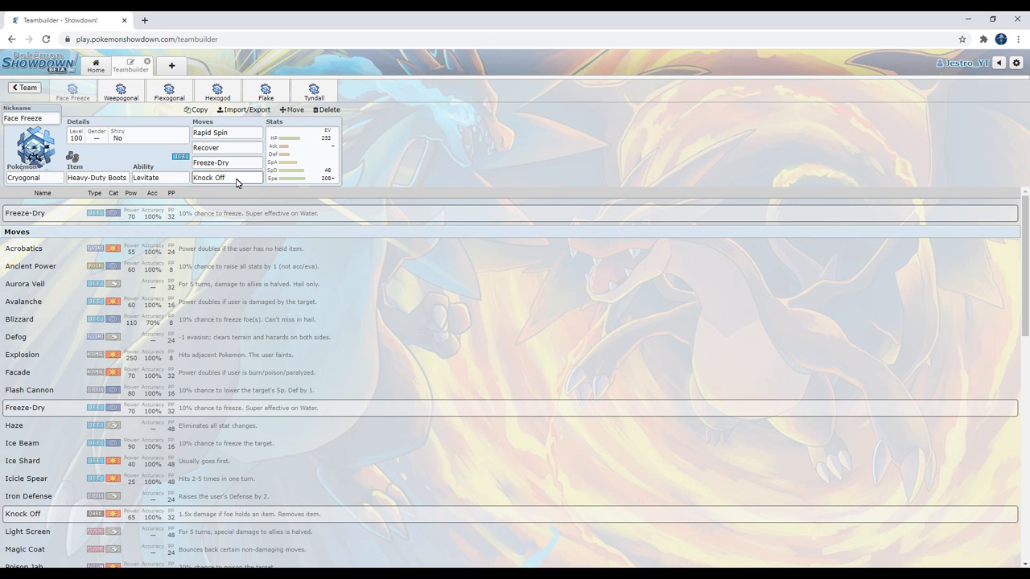
pyautogui.click(226, 177)
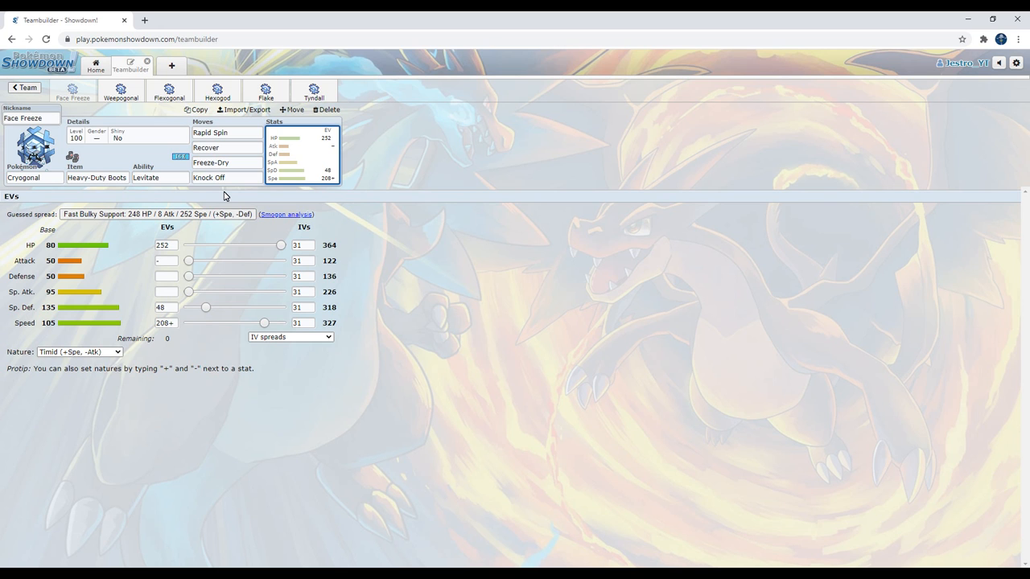
pyautogui.moveTo(135, 302)
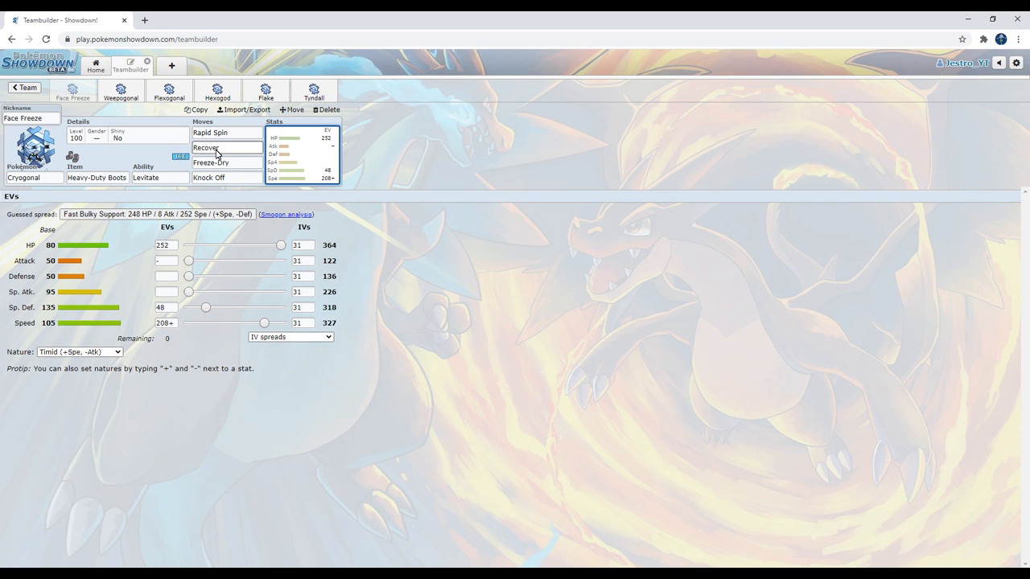
pyautogui.moveTo(233, 153)
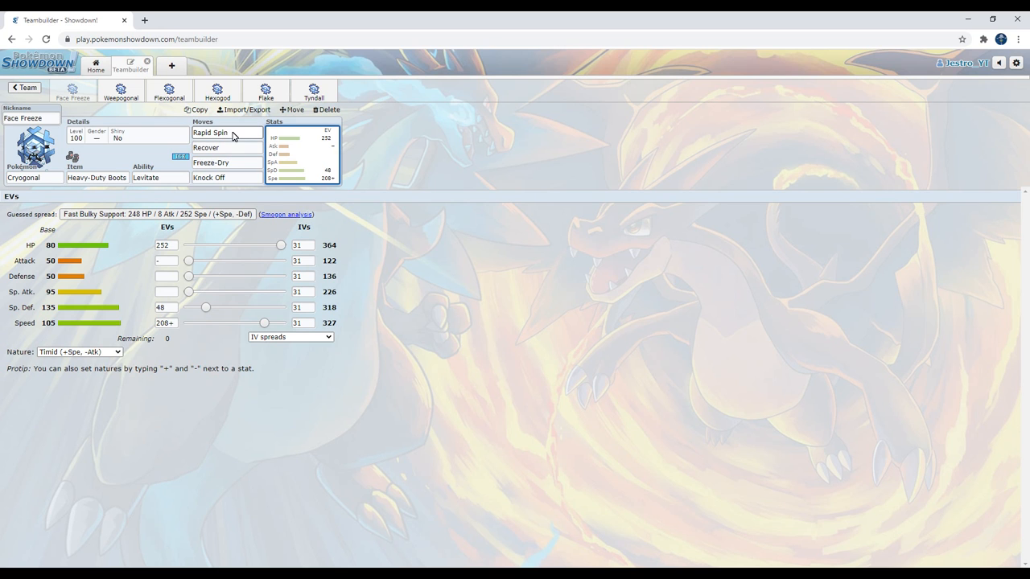
# Recheck Rapid Spin, Levitate, the EV spread, Recover and Freeze-Dry.
pyautogui.click(227, 132)
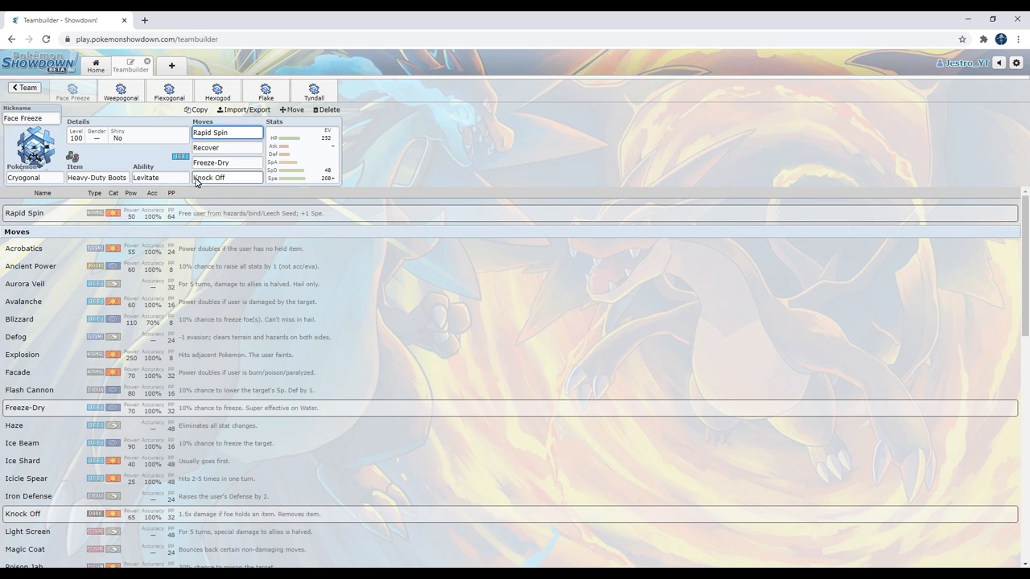
pyautogui.click(159, 178)
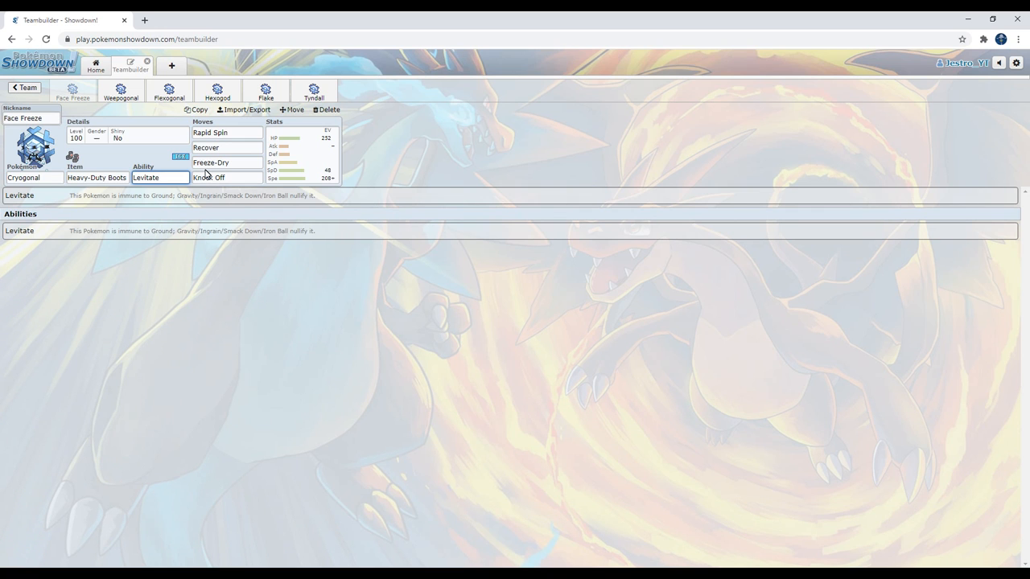
pyautogui.click(227, 147)
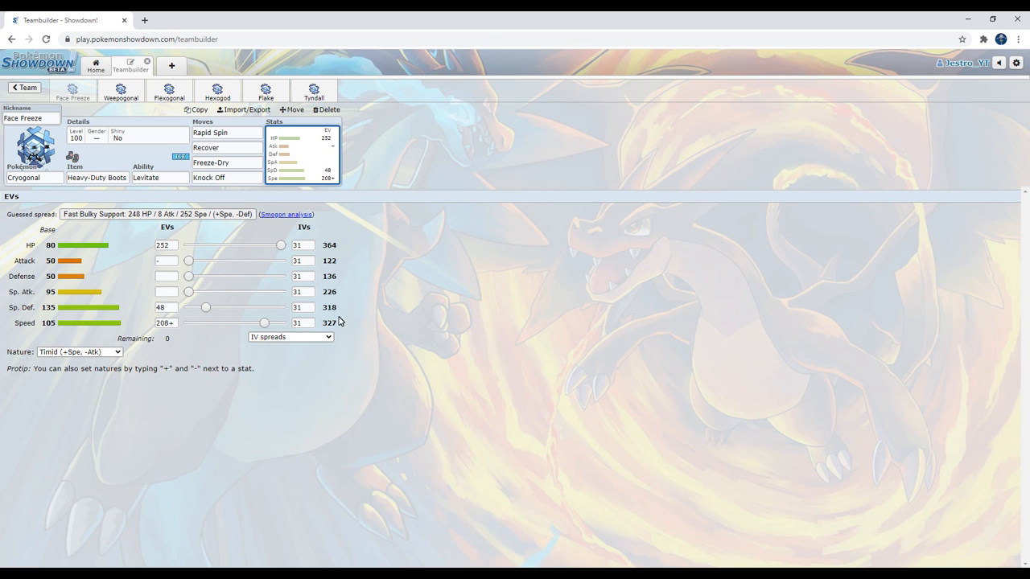
pyautogui.moveTo(236, 242)
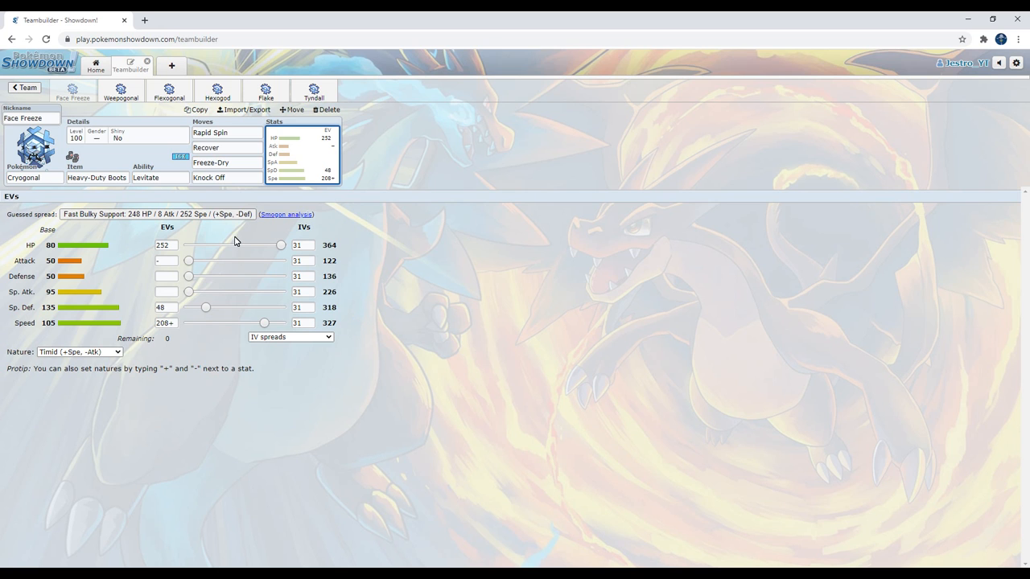
pyautogui.moveTo(72, 278)
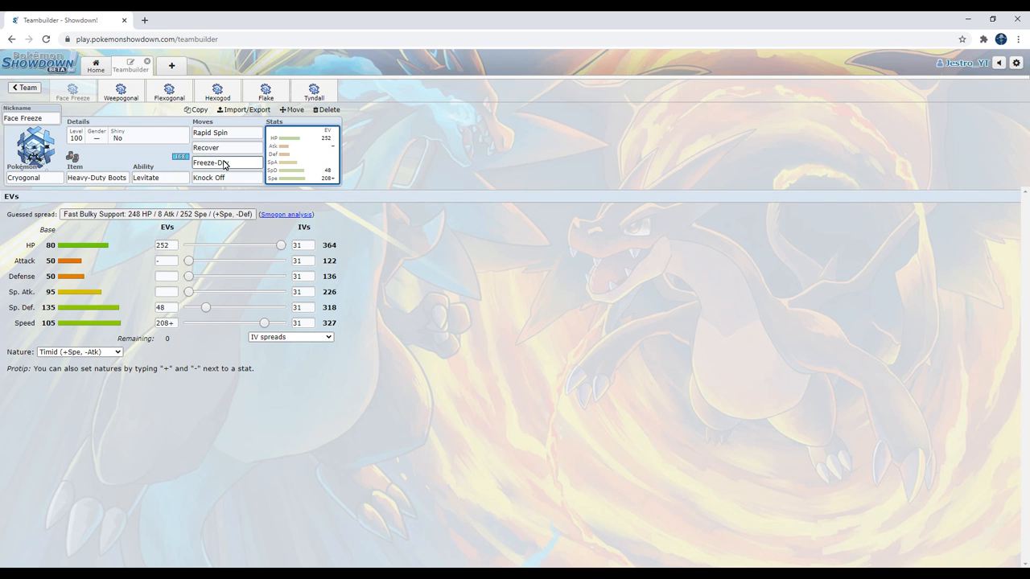
pyautogui.click(226, 147)
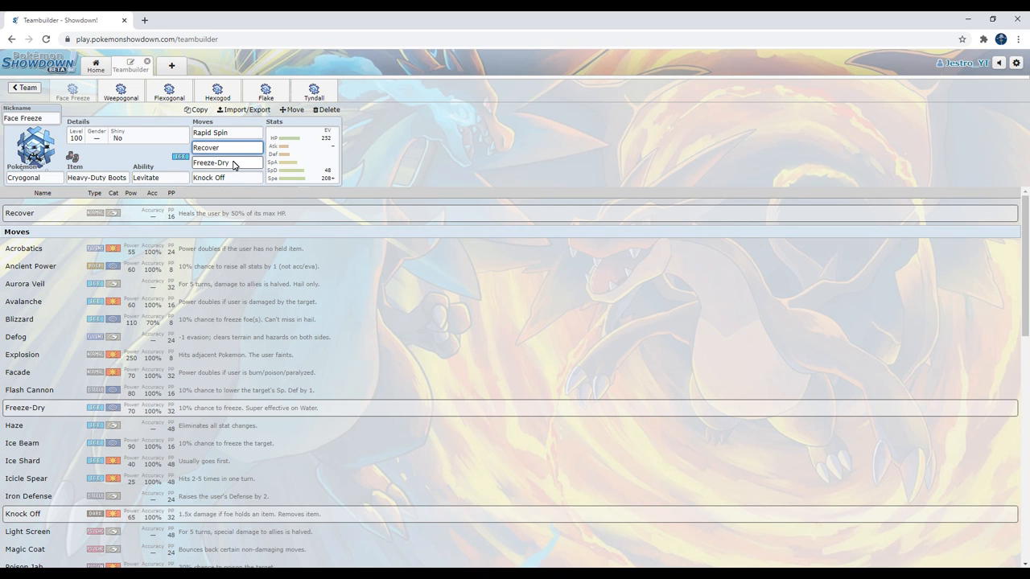
pyautogui.click(227, 163)
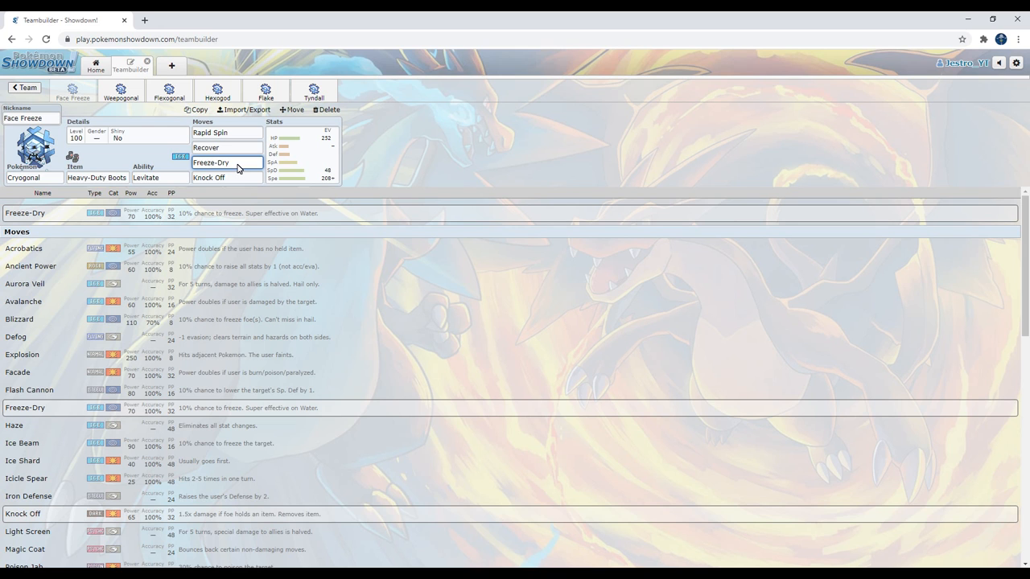
pyautogui.click(225, 163)
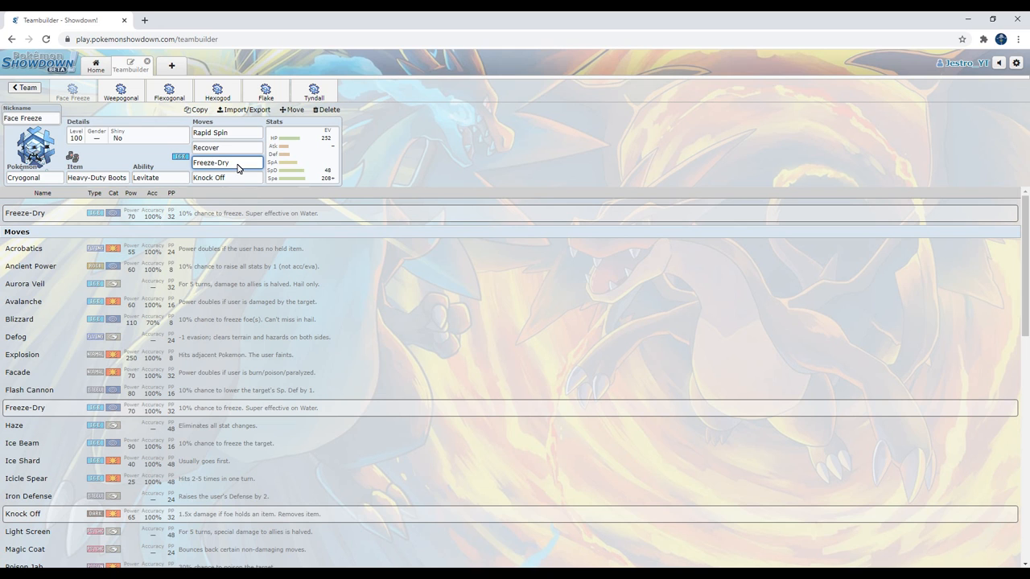
# Re-enter Knock Off in the fourth move slot by typing 'knock'.
pyautogui.click(226, 177)
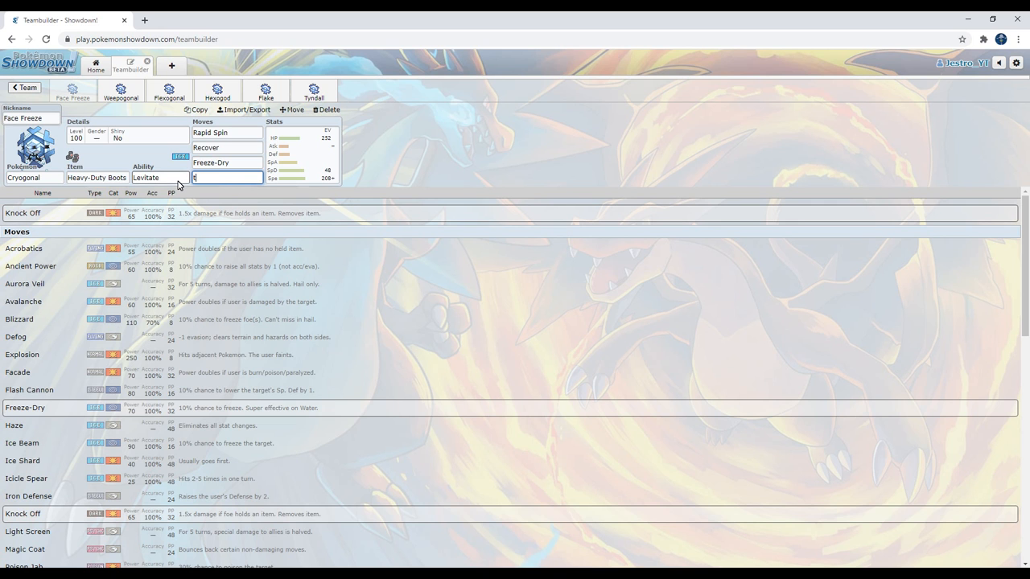
pyautogui.write('o')
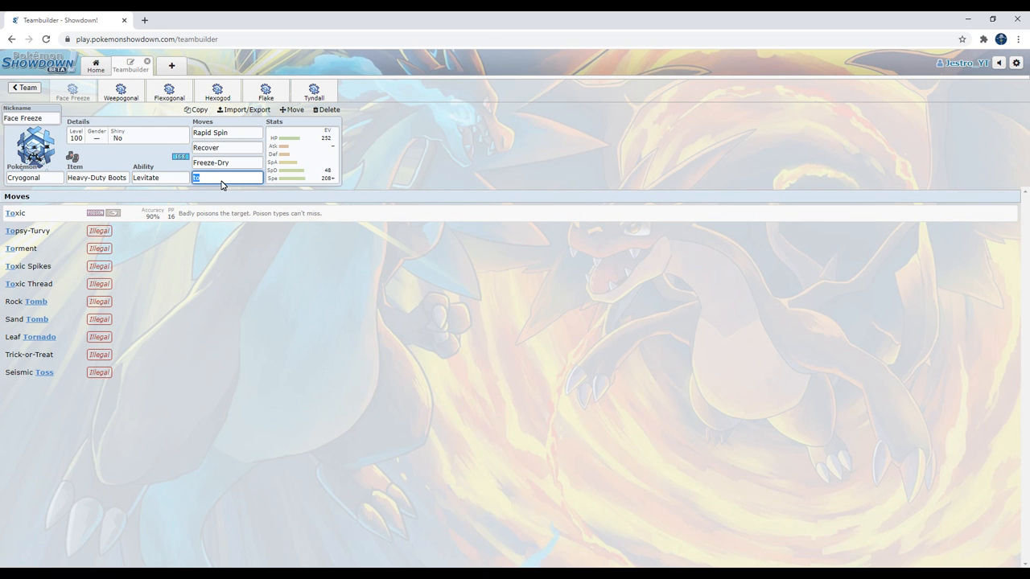
pyautogui.write('knock Off')
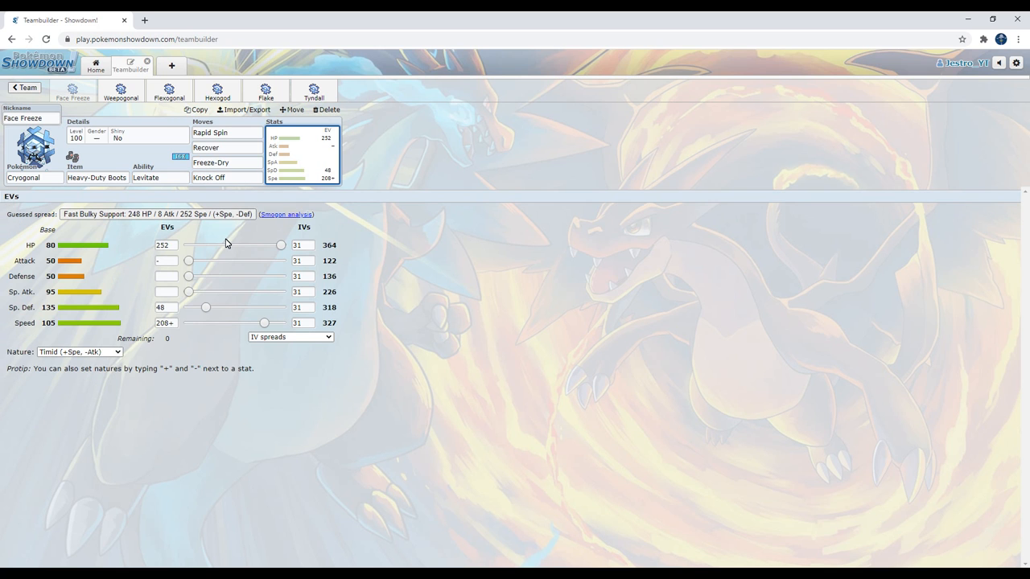
pyautogui.moveTo(121, 90)
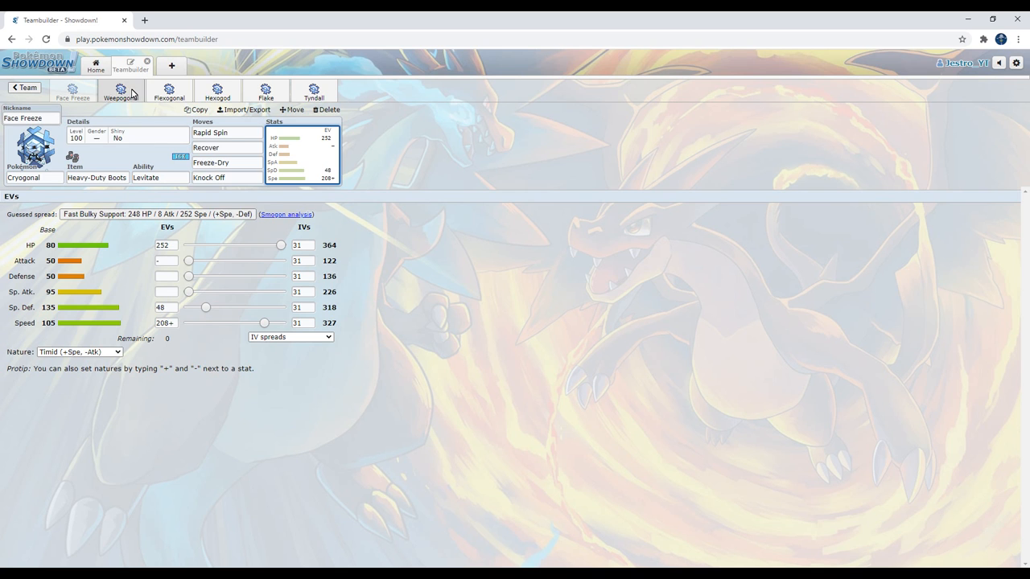
# Open Weepogonal and check its Choice Specs, Levitate, moves and Ice Beam.
pyautogui.click(120, 90)
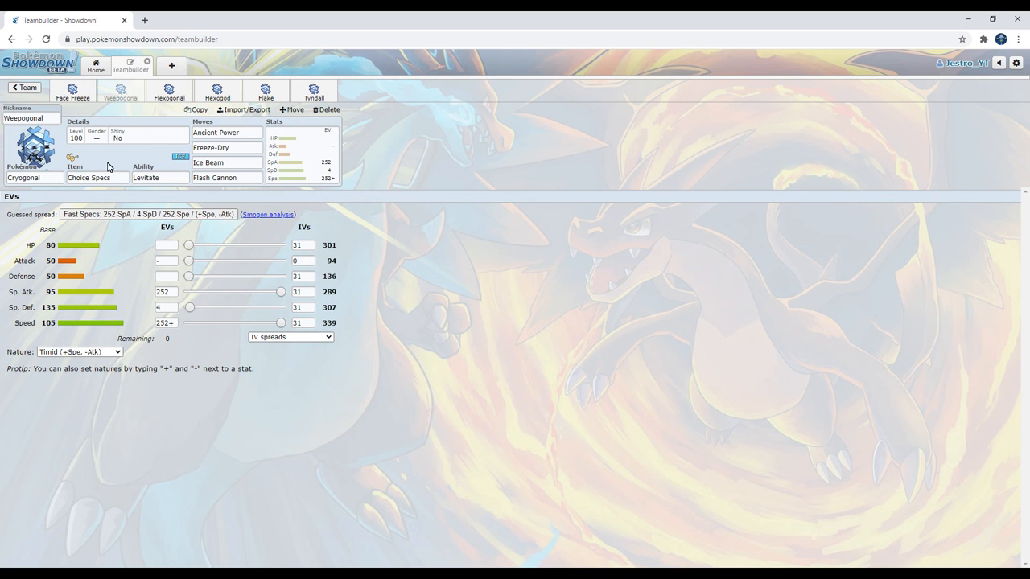
pyautogui.click(97, 177)
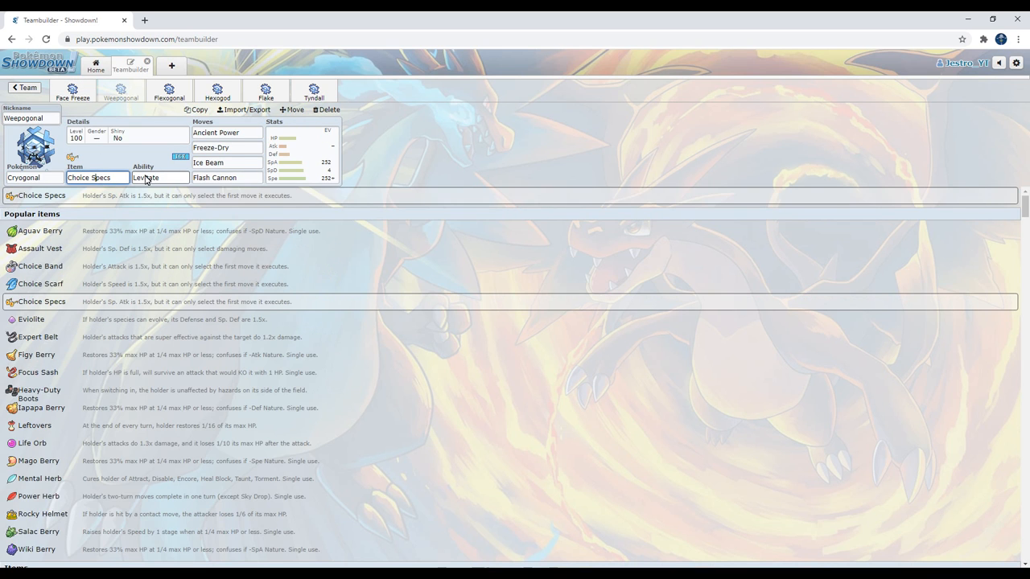
pyautogui.click(160, 178)
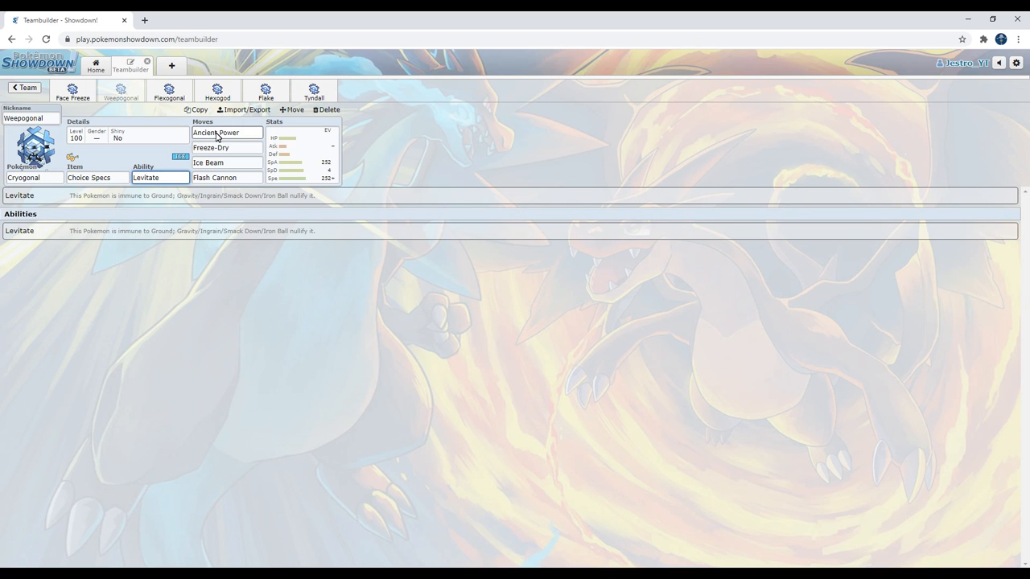
pyautogui.click(227, 147)
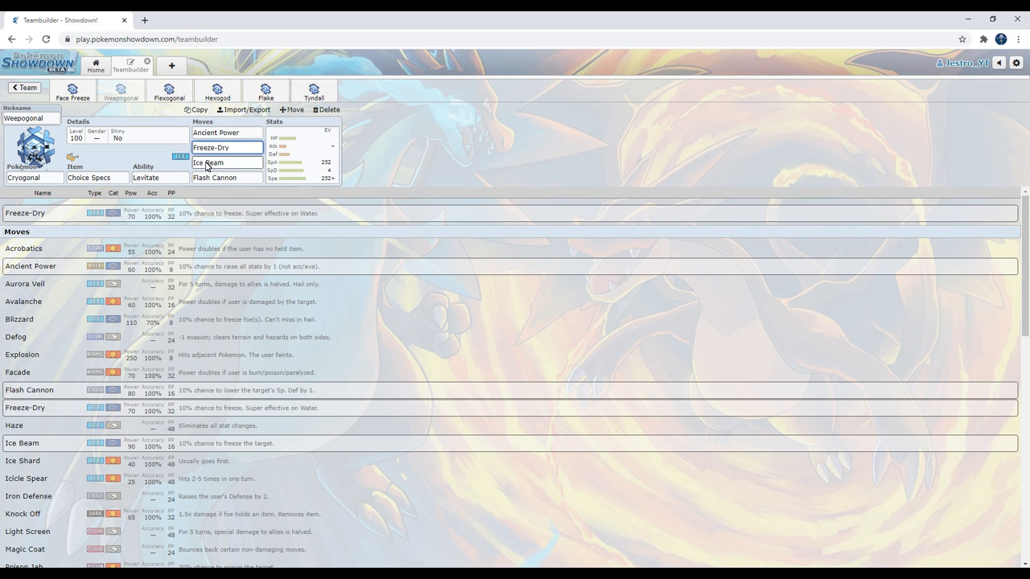
pyautogui.click(302, 152)
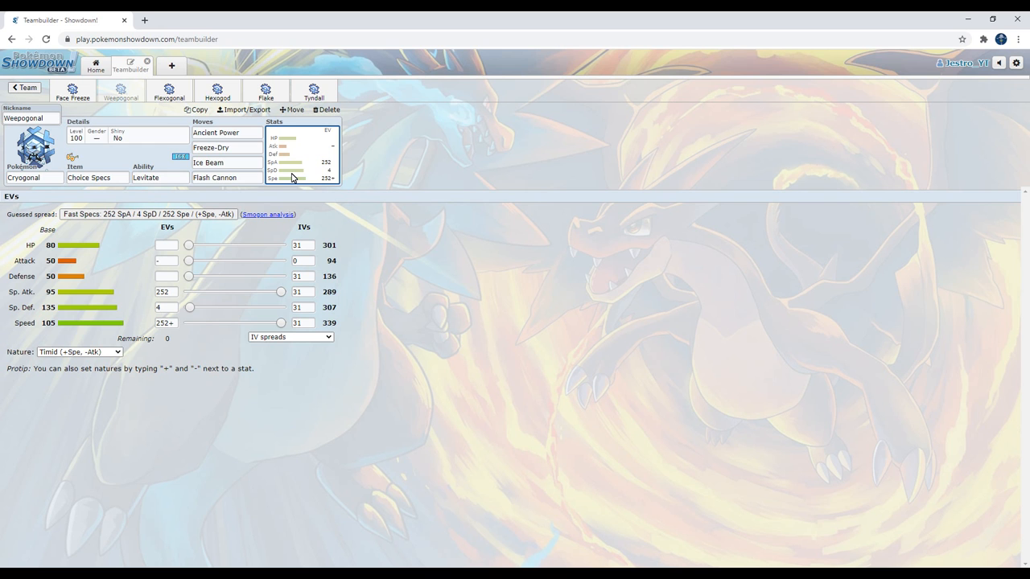
# View details for Ancient Power, Freeze-Dry, Ice Beam, then Flash Cannon.
pyautogui.click(226, 133)
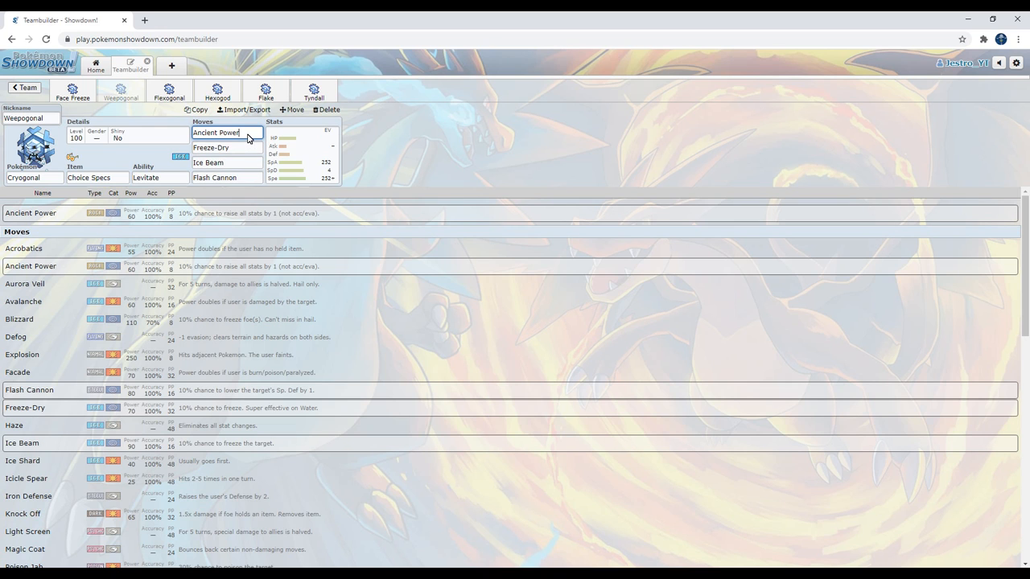
pyautogui.moveTo(251, 138)
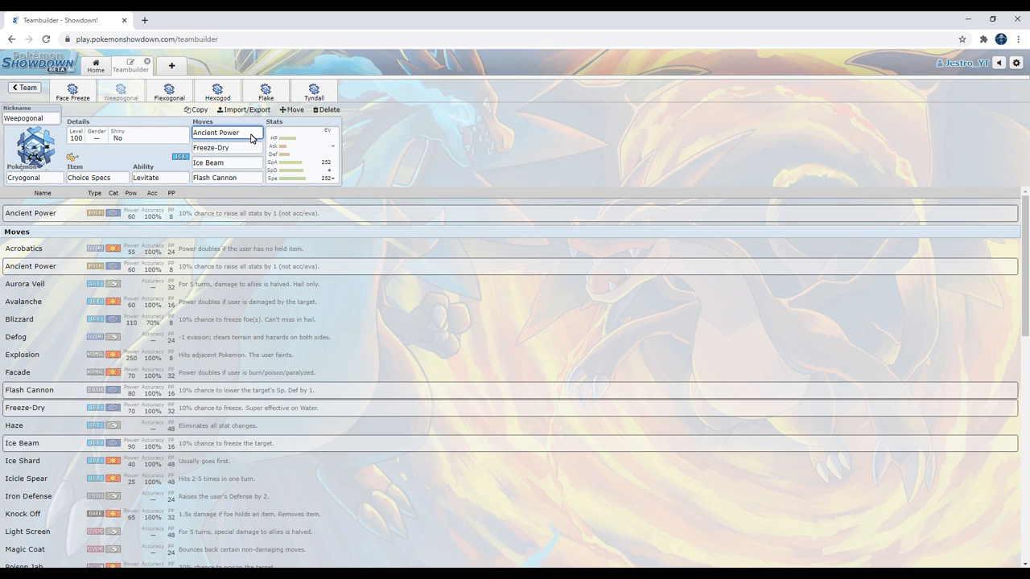
pyautogui.click(225, 148)
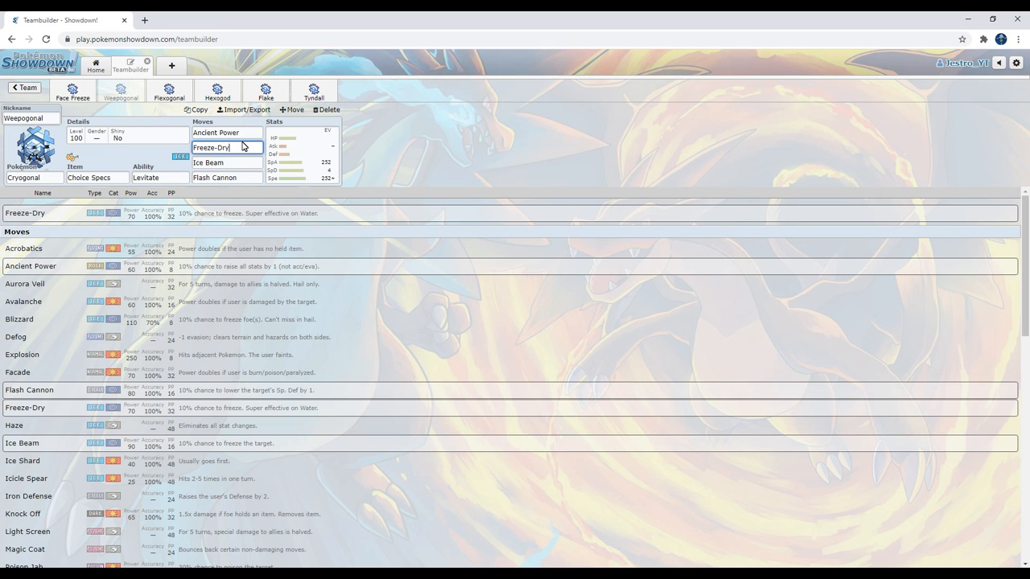
pyautogui.click(226, 162)
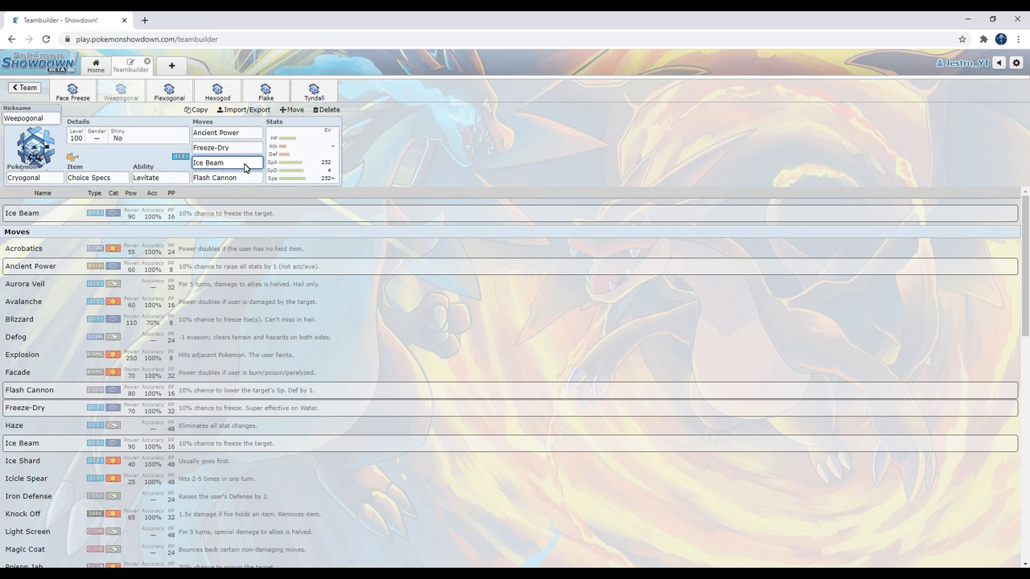
pyautogui.click(228, 163)
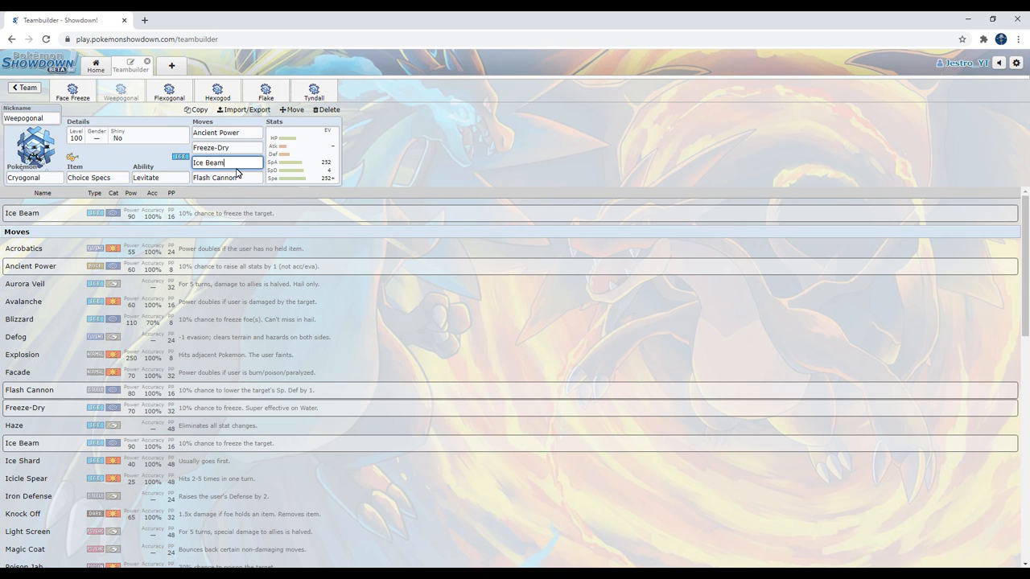
pyautogui.moveTo(225, 174)
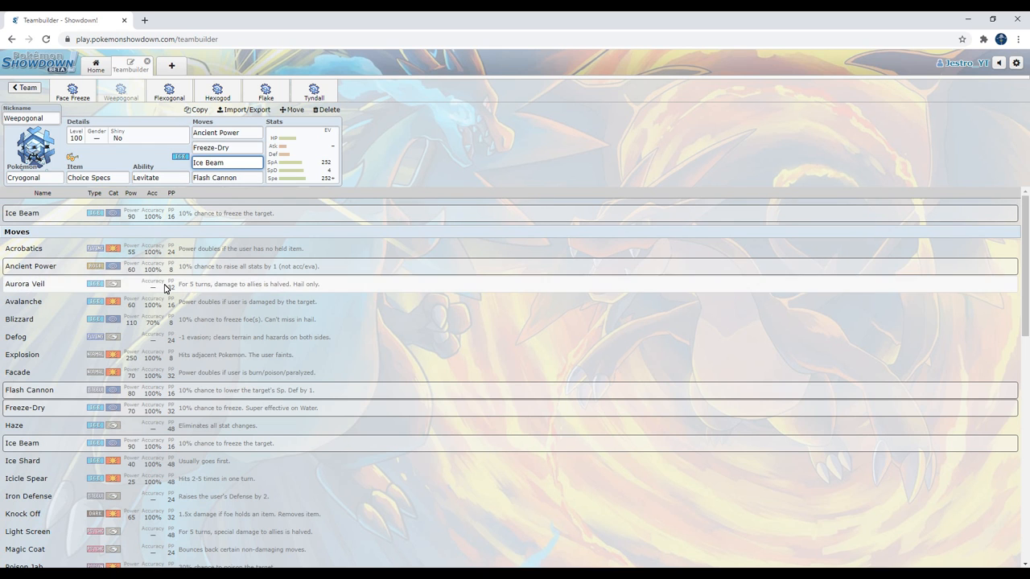
pyautogui.moveTo(240, 314)
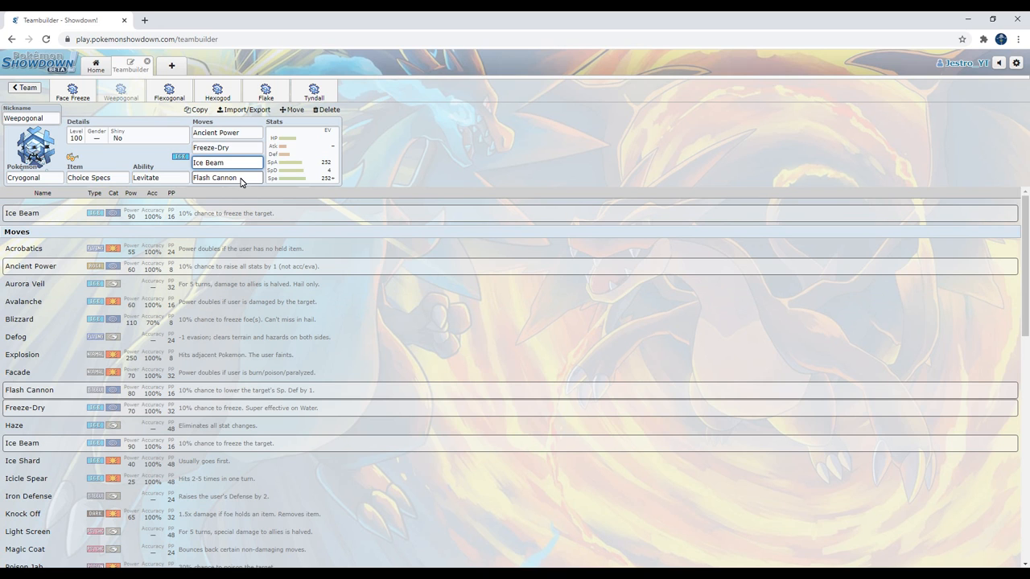
pyautogui.click(226, 177)
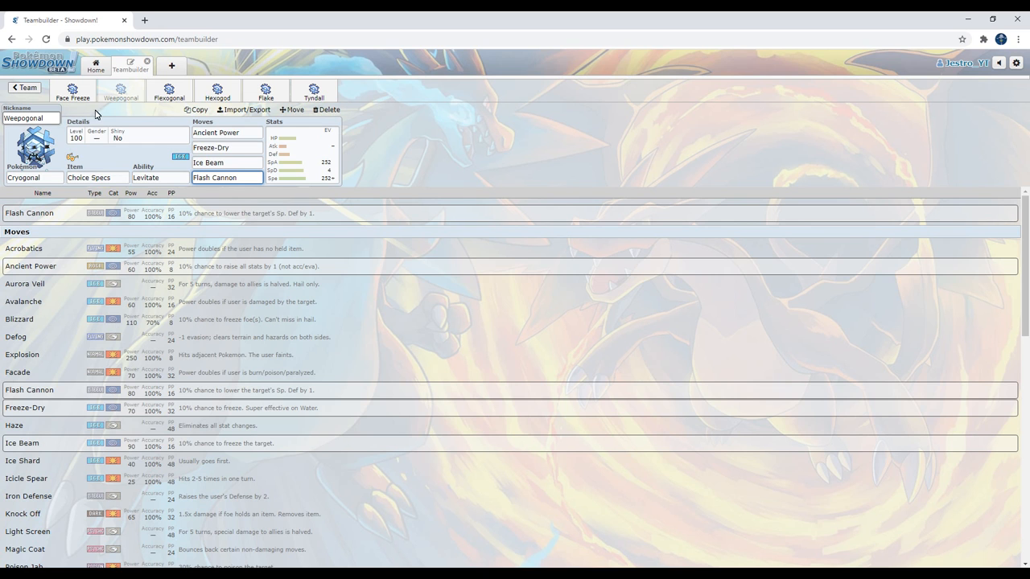
# Open Flexogonal, check Choice Band, Explosion and Triple Axel, then show its EVs.
pyautogui.click(168, 91)
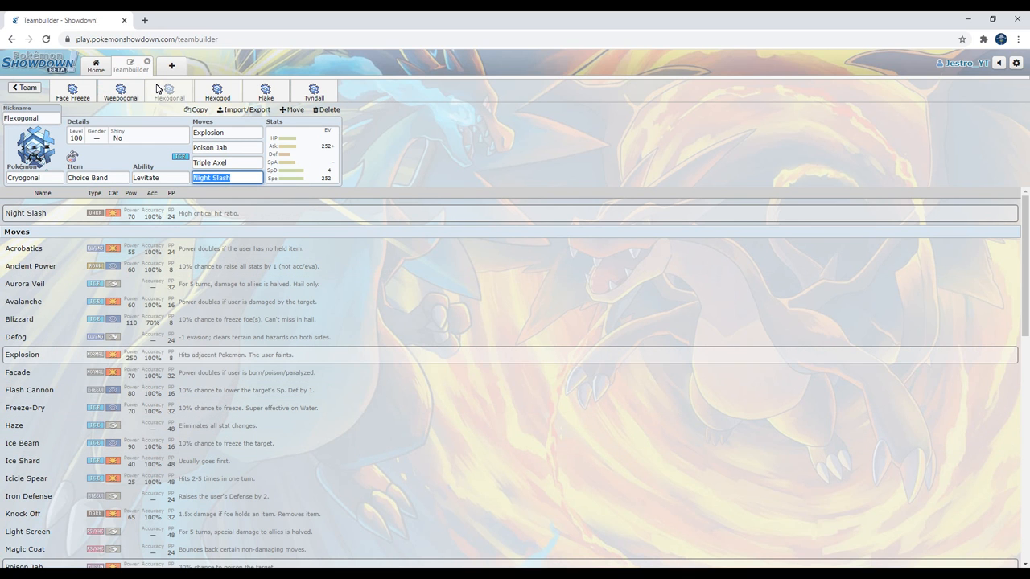
pyautogui.moveTo(121, 171)
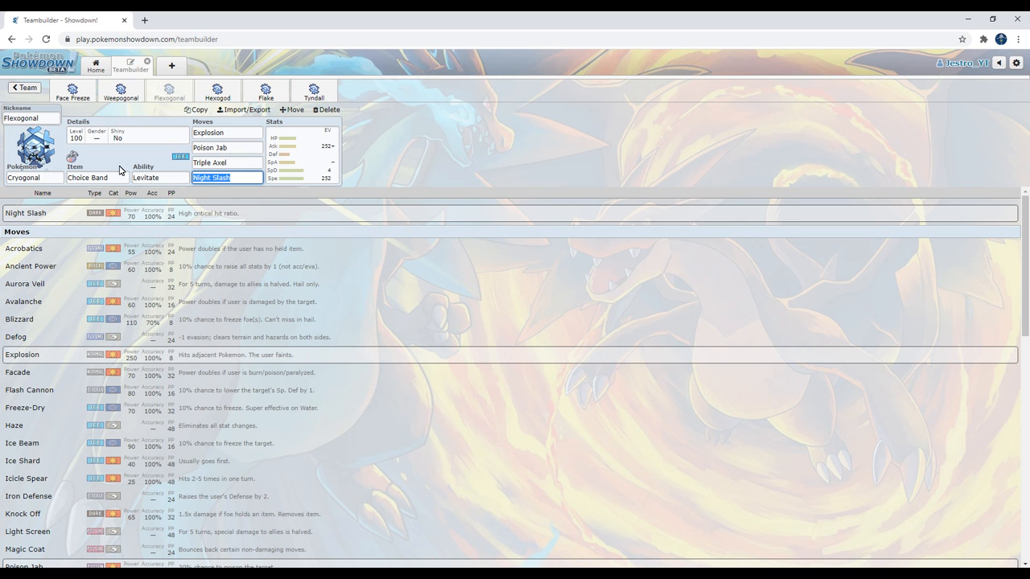
pyautogui.click(97, 178)
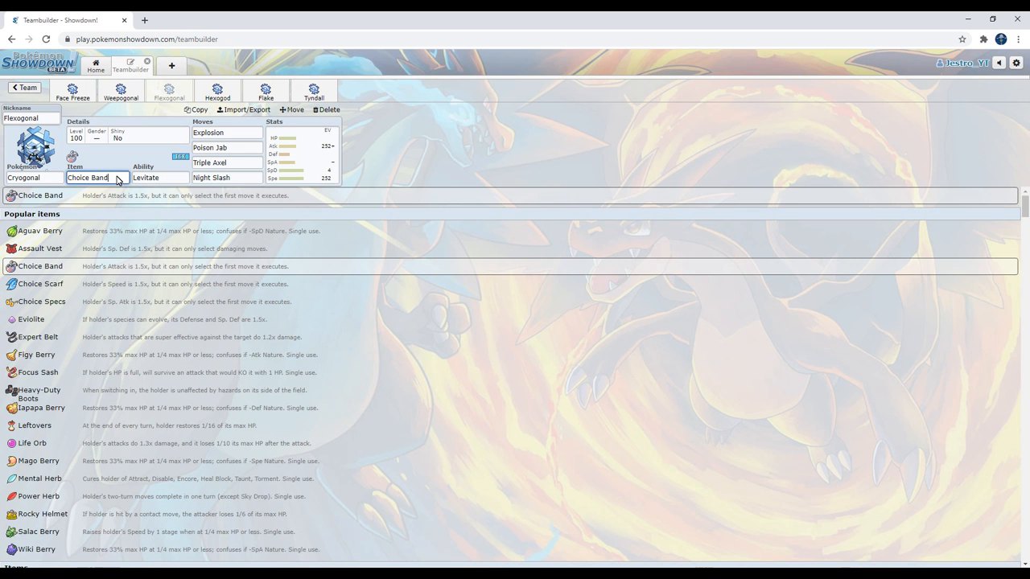
pyautogui.click(226, 132)
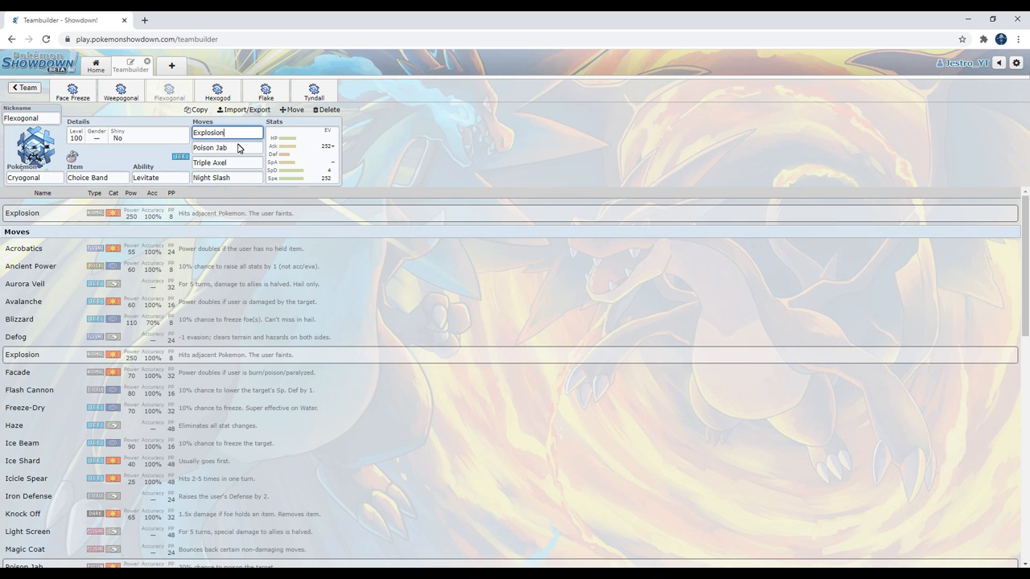
pyautogui.click(226, 163)
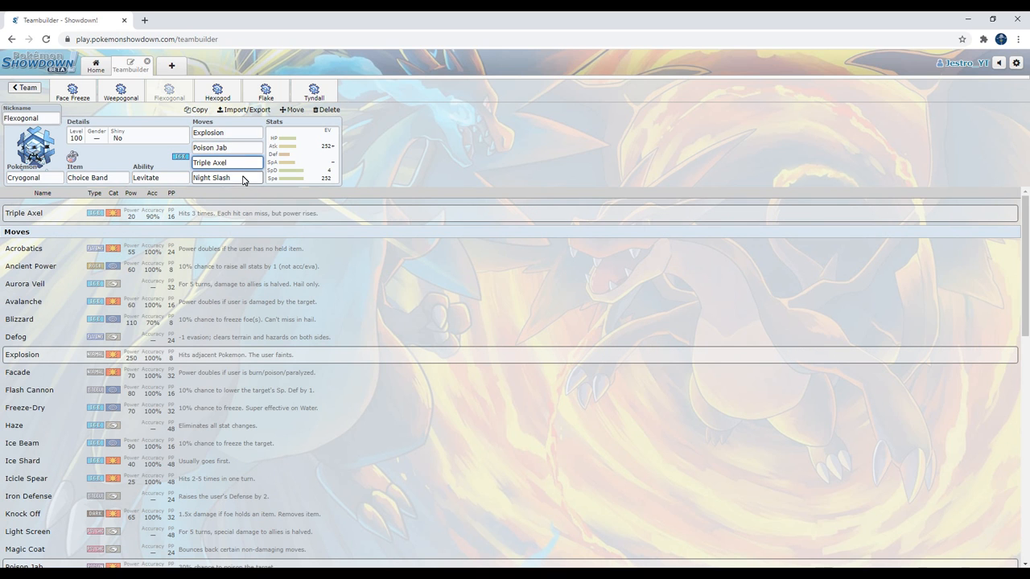
pyautogui.click(302, 153)
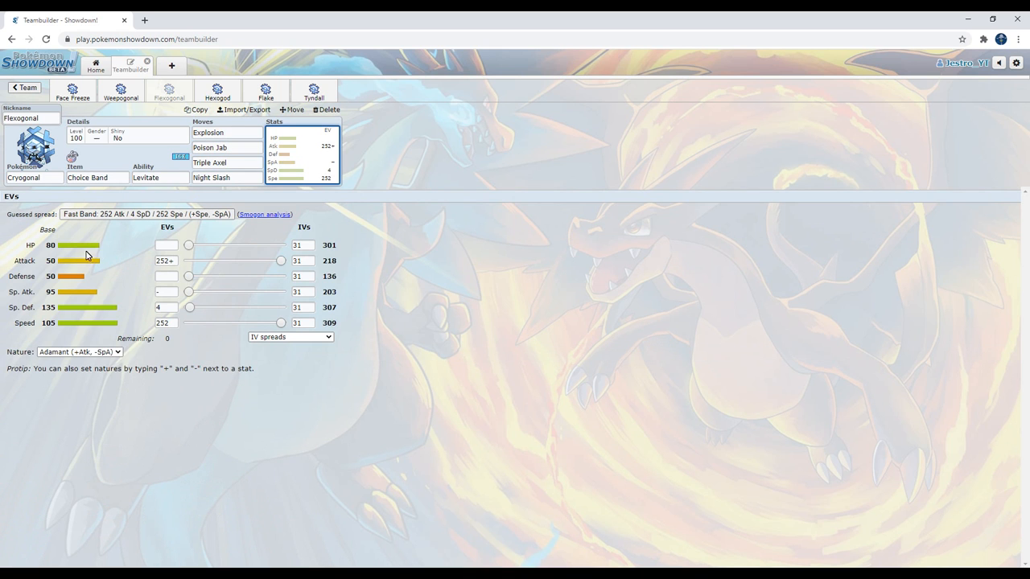
pyautogui.moveTo(81, 305)
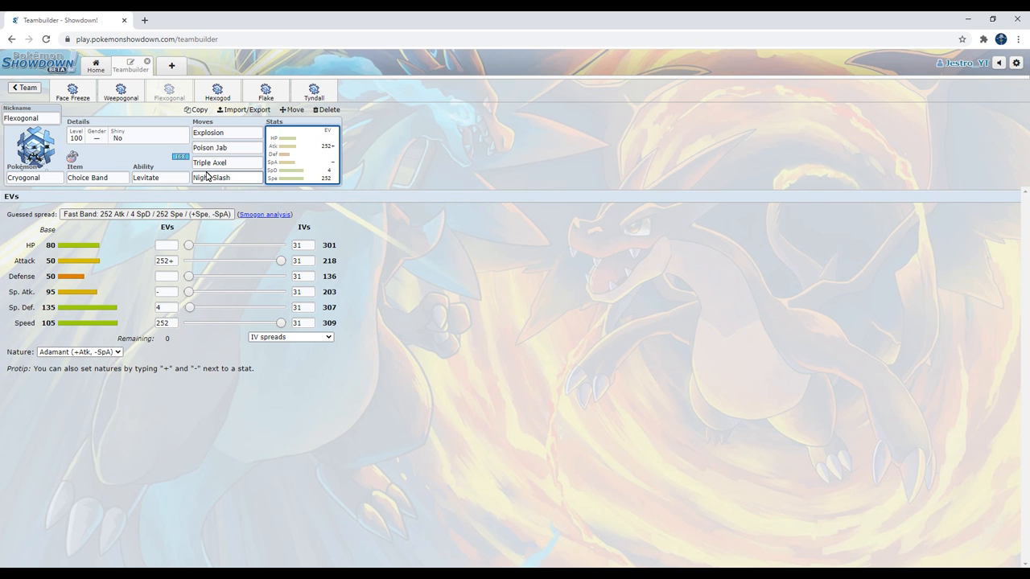
# Reopen Flexogonal's Triple Axel move slot to view its details.
pyautogui.click(225, 162)
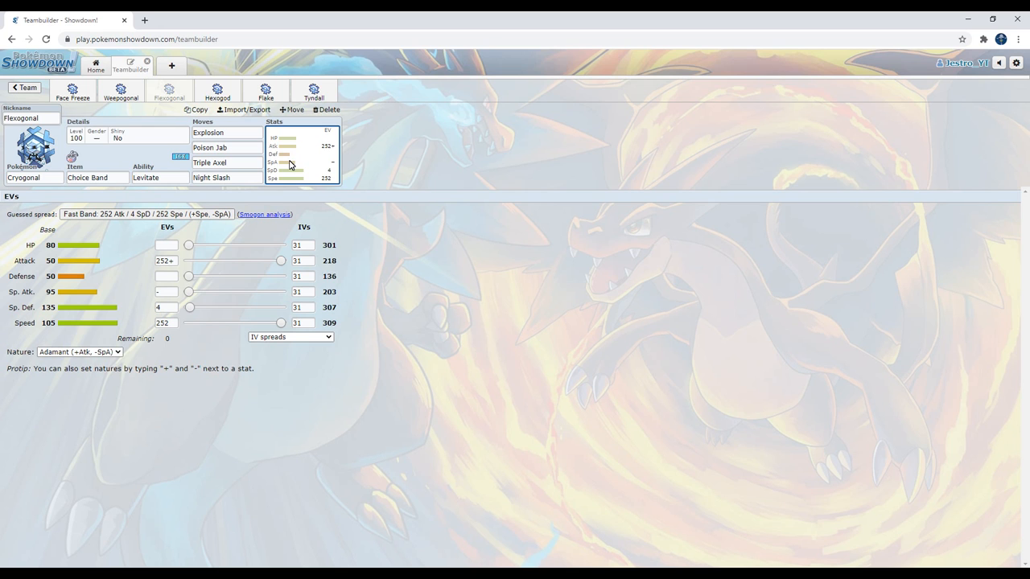
pyautogui.moveTo(255, 151)
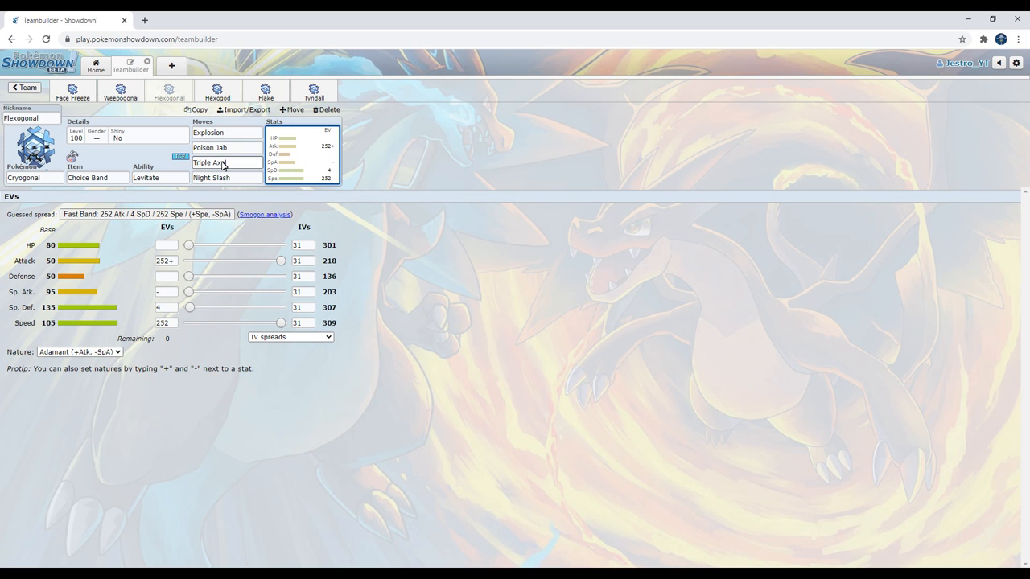
pyautogui.click(225, 163)
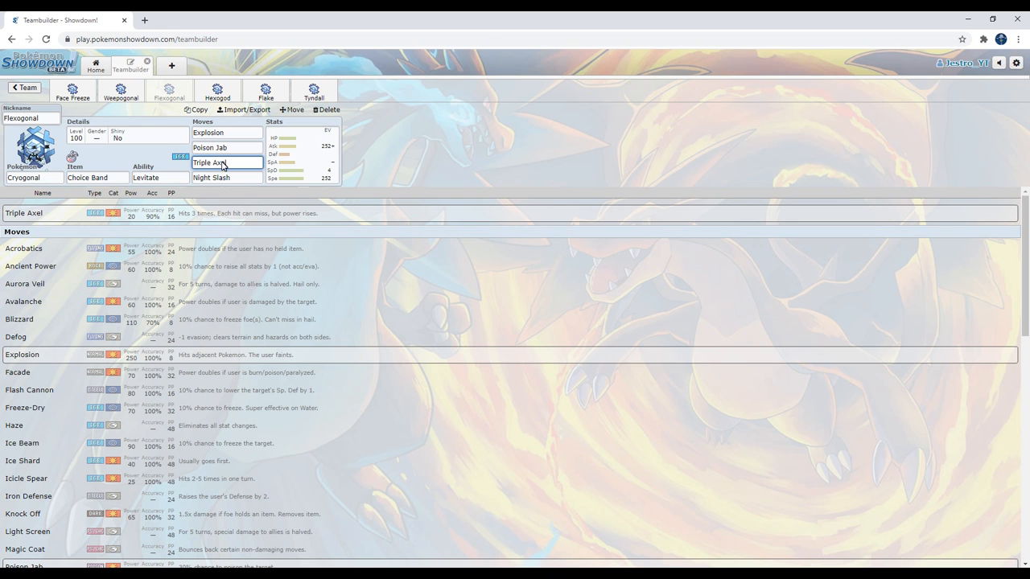
pyautogui.moveTo(251, 155)
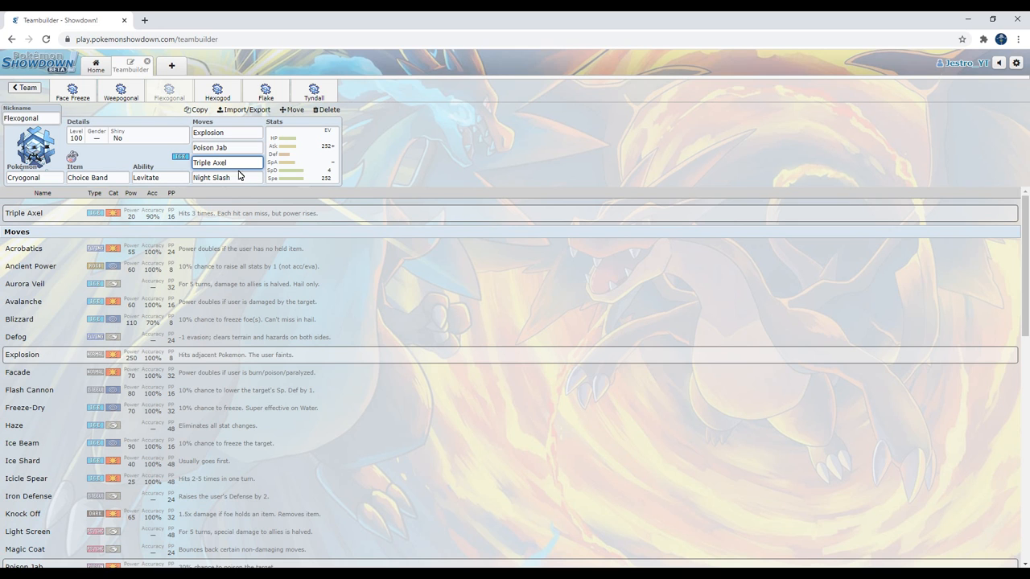
# View Explosion's details, then open a move slot to replace Night Slash.
pyautogui.click(226, 132)
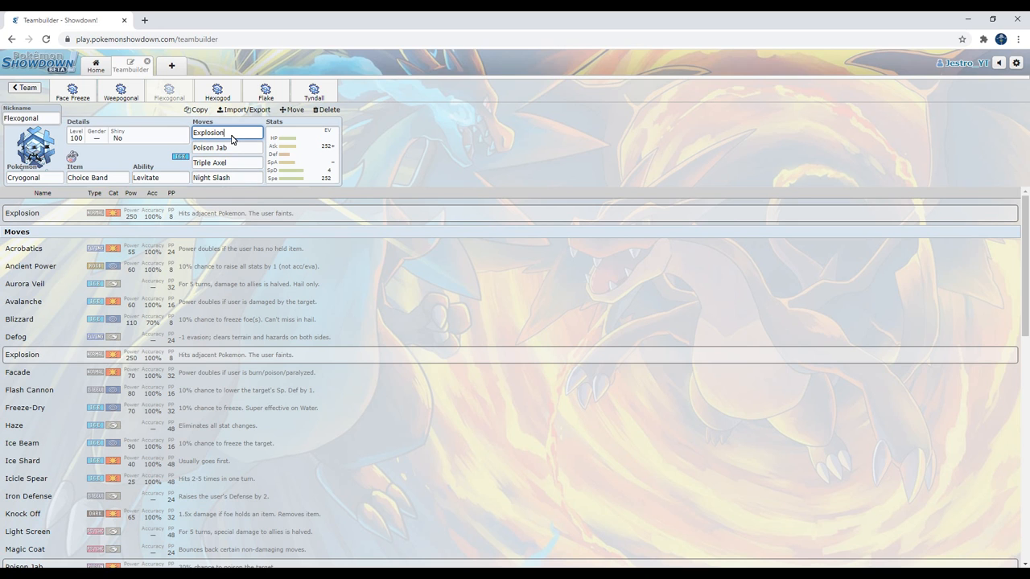
pyautogui.click(228, 147)
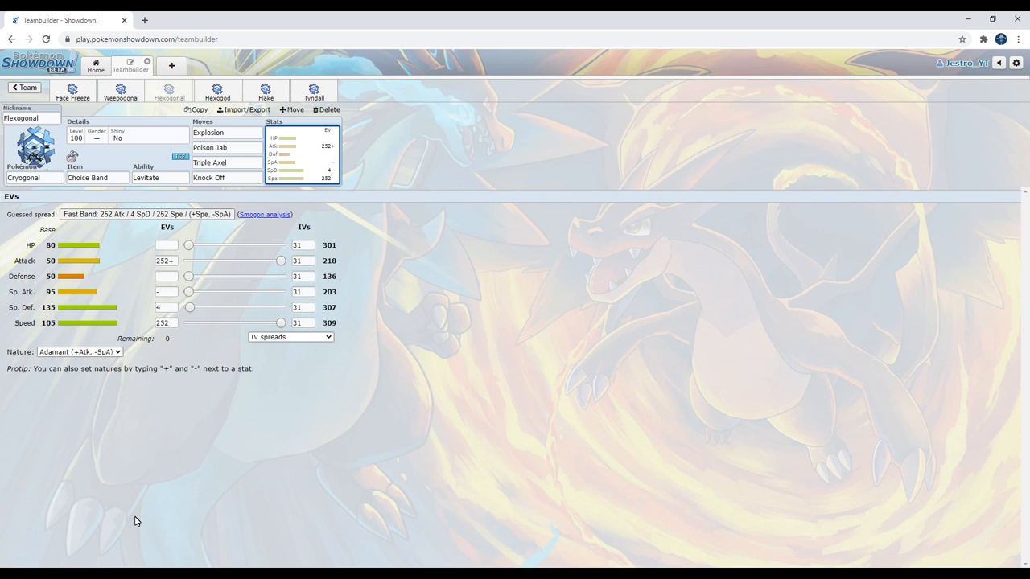
pyautogui.moveTo(179, 438)
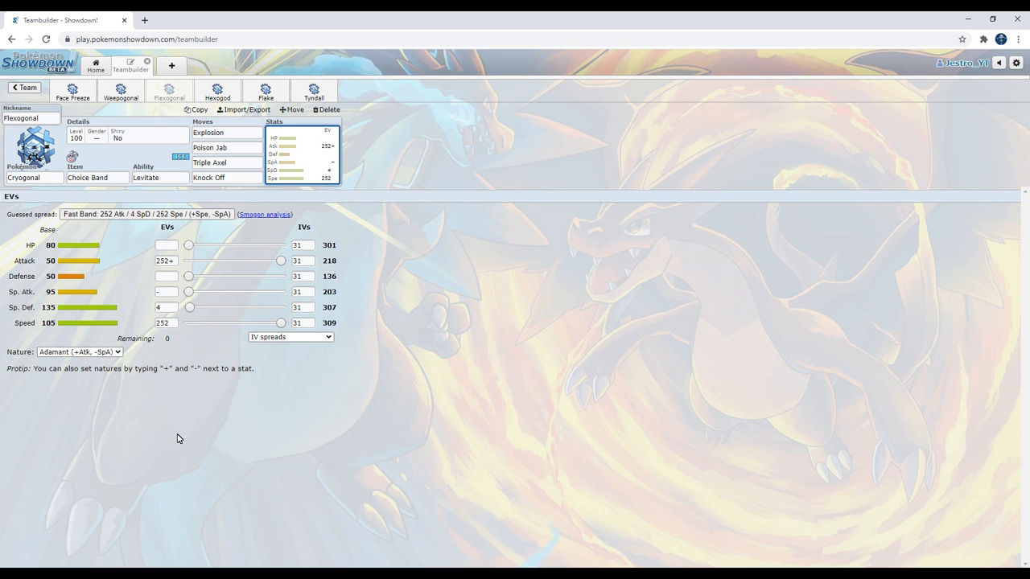
pyautogui.moveTo(358, 457)
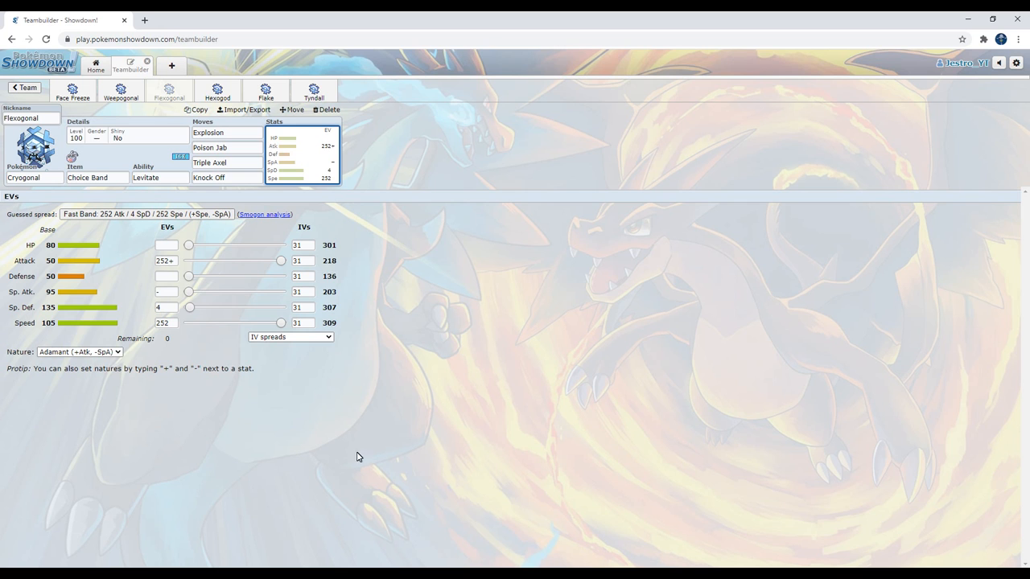
pyautogui.moveTo(386, 461)
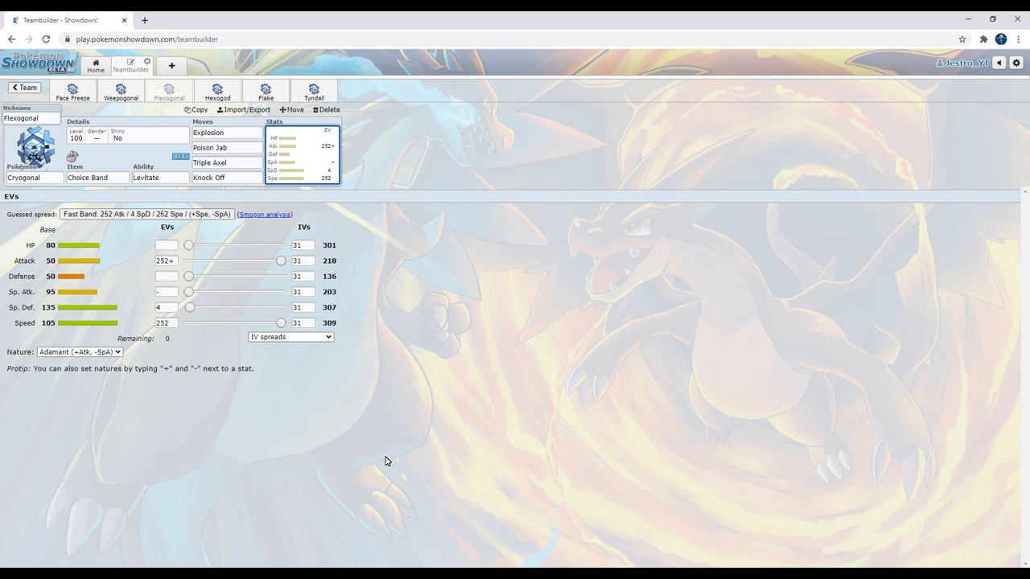
pyautogui.moveTo(364, 452)
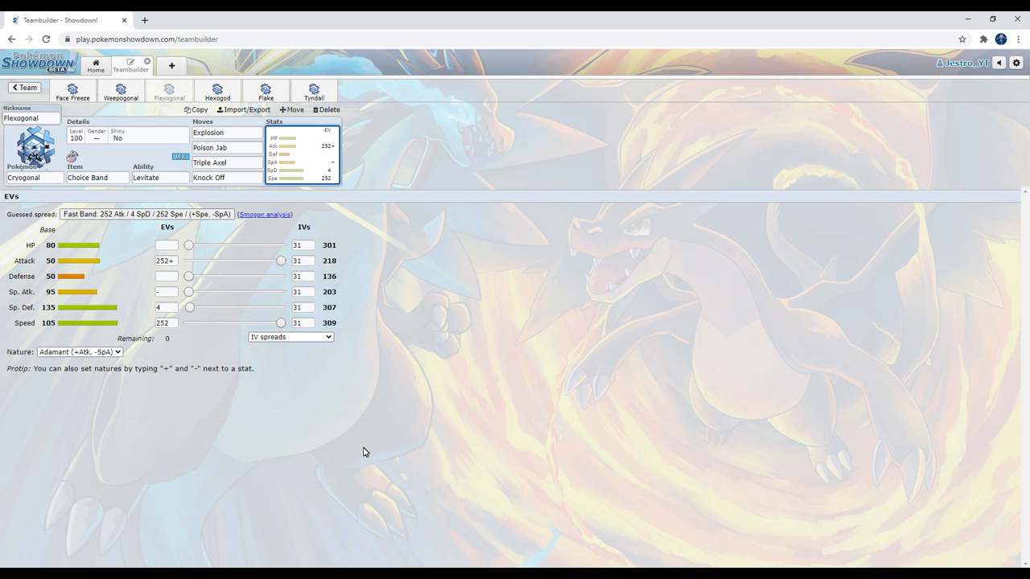
pyautogui.moveTo(384, 405)
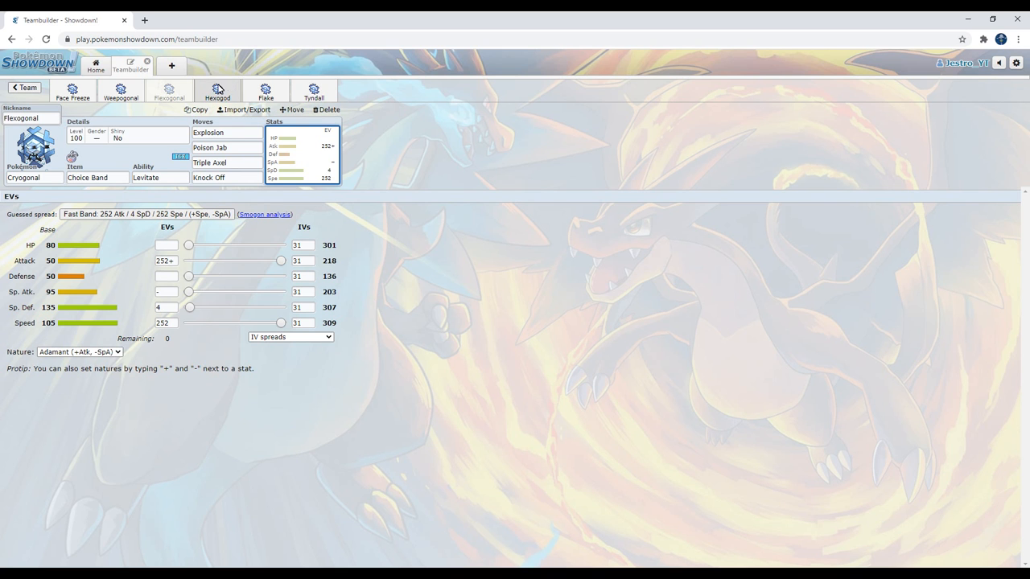
# Open Hexogod, check Recover, Rapid Spin, its EV spread, then Acid Armor.
pyautogui.click(217, 91)
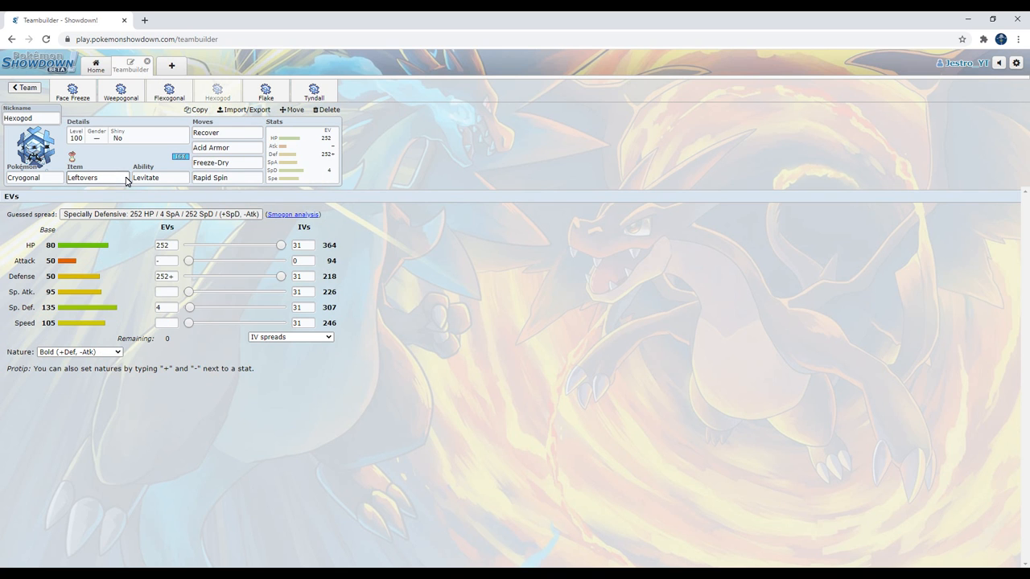
pyautogui.click(226, 132)
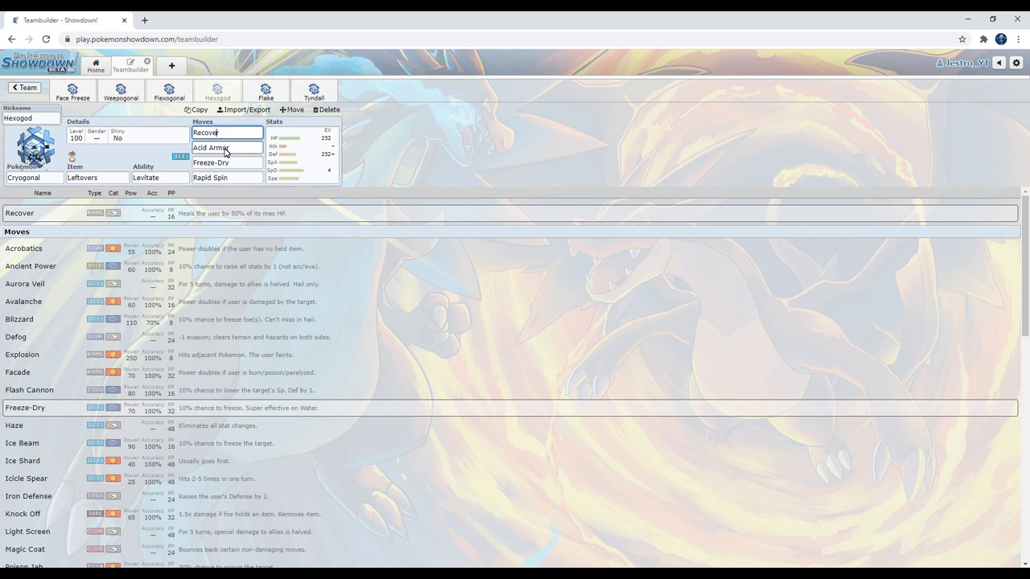
pyautogui.click(226, 177)
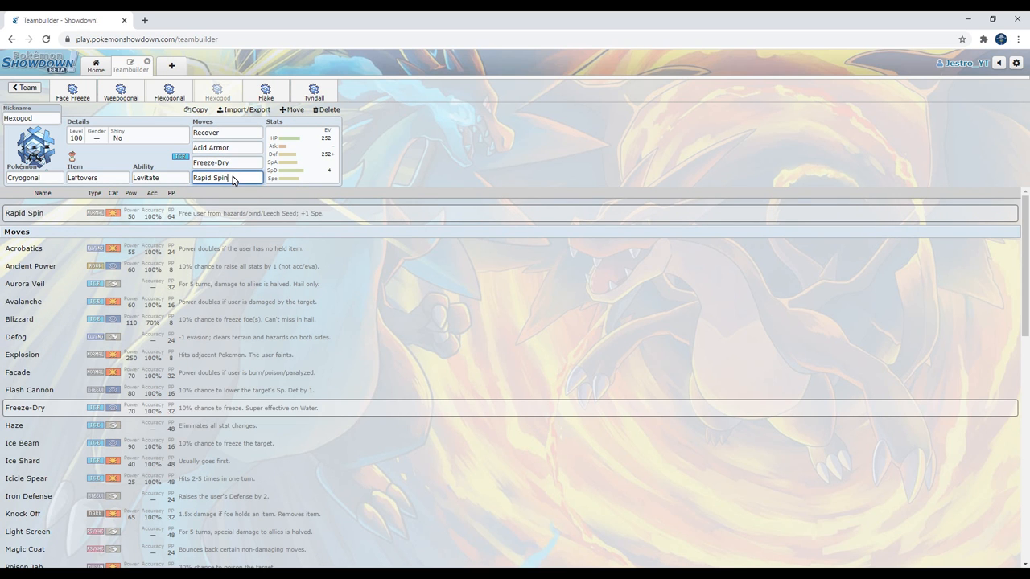
pyautogui.click(304, 153)
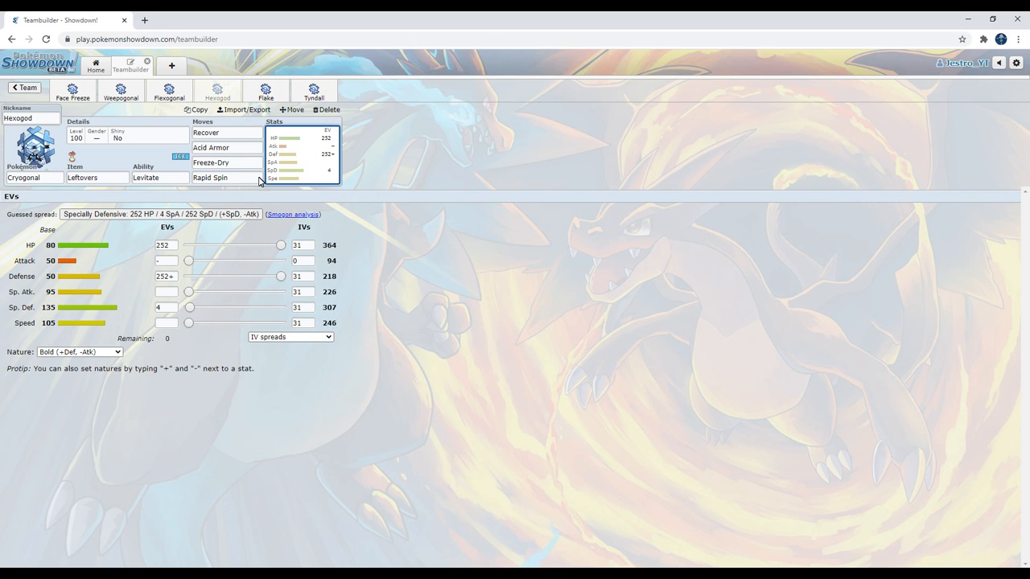
pyautogui.moveTo(205, 288)
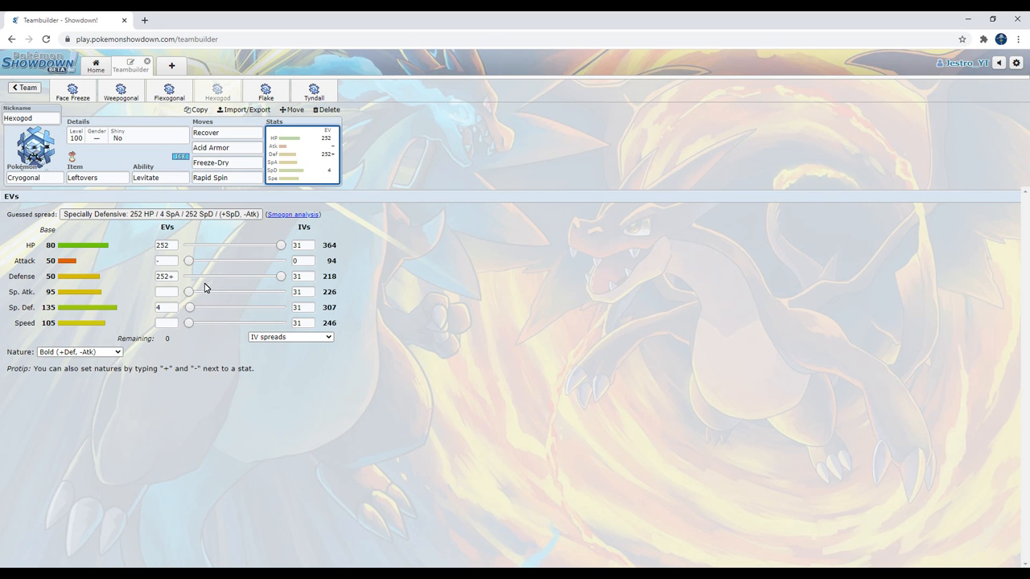
pyautogui.moveTo(350, 236)
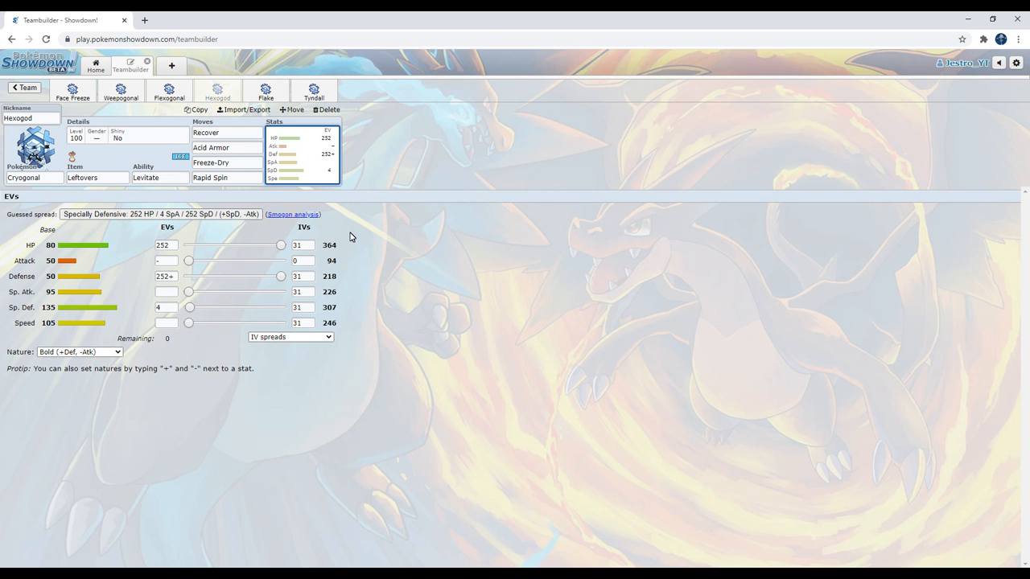
pyautogui.moveTo(339, 226)
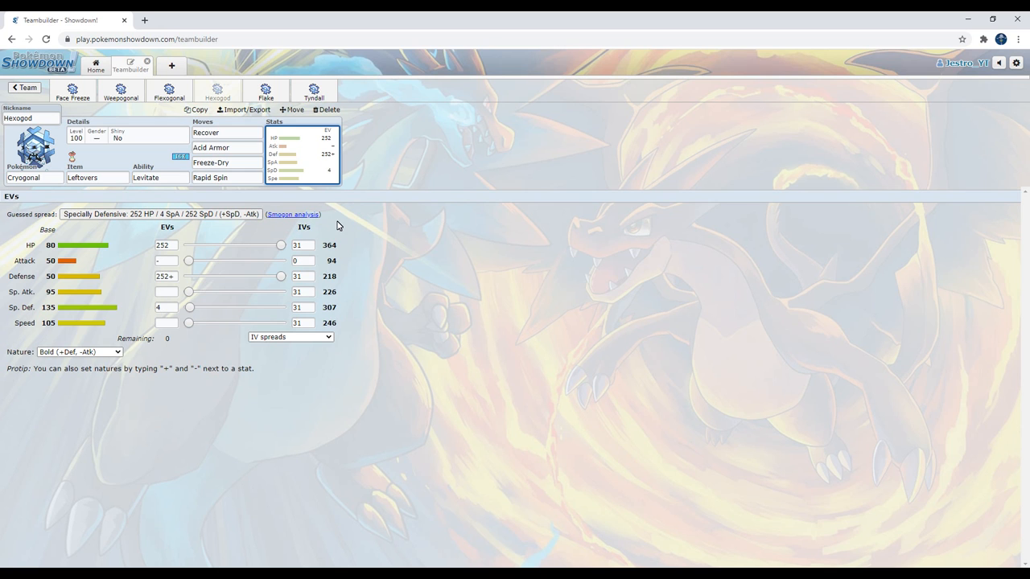
pyautogui.moveTo(280, 234)
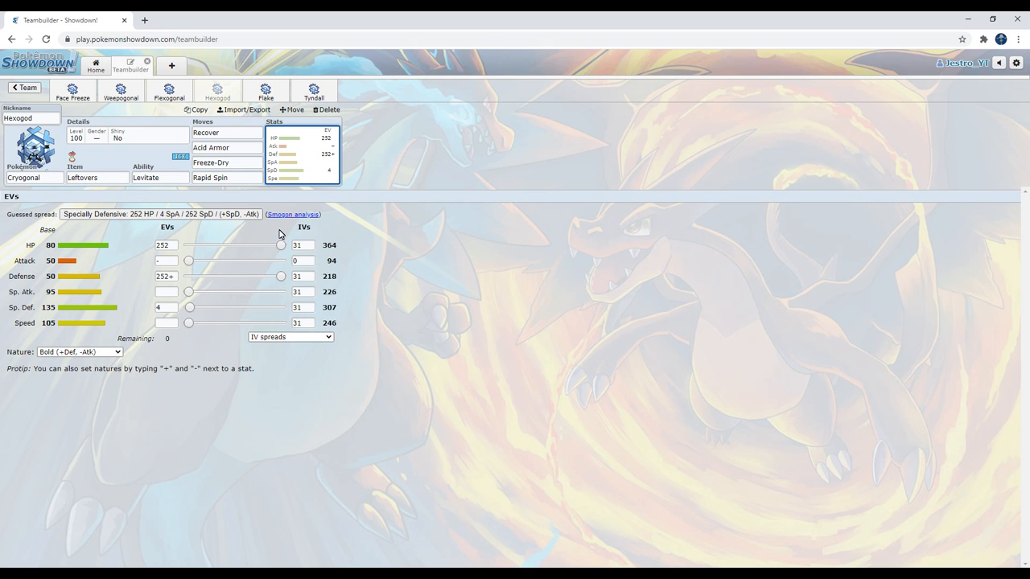
pyautogui.moveTo(152, 284)
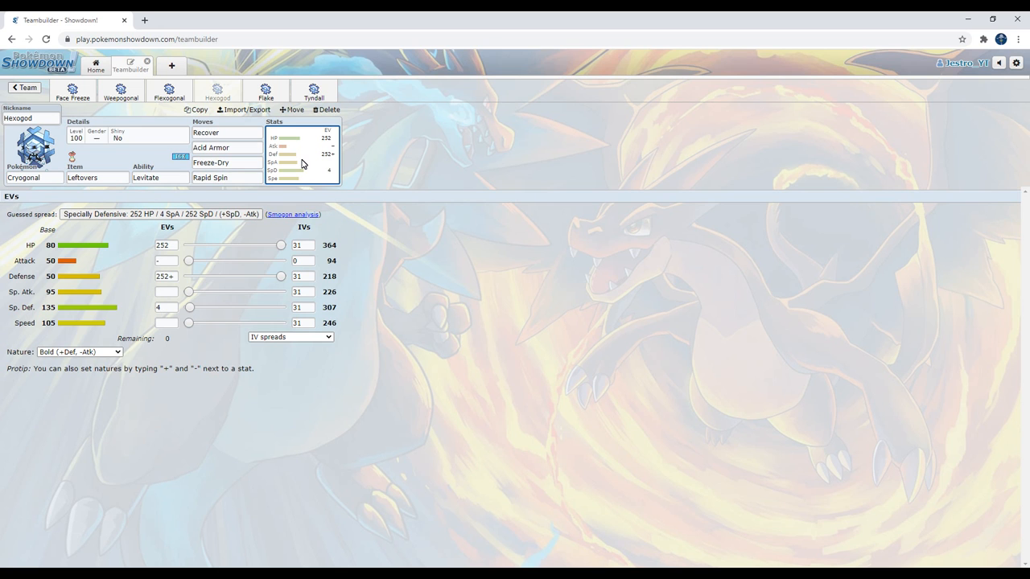
pyautogui.moveTo(247, 161)
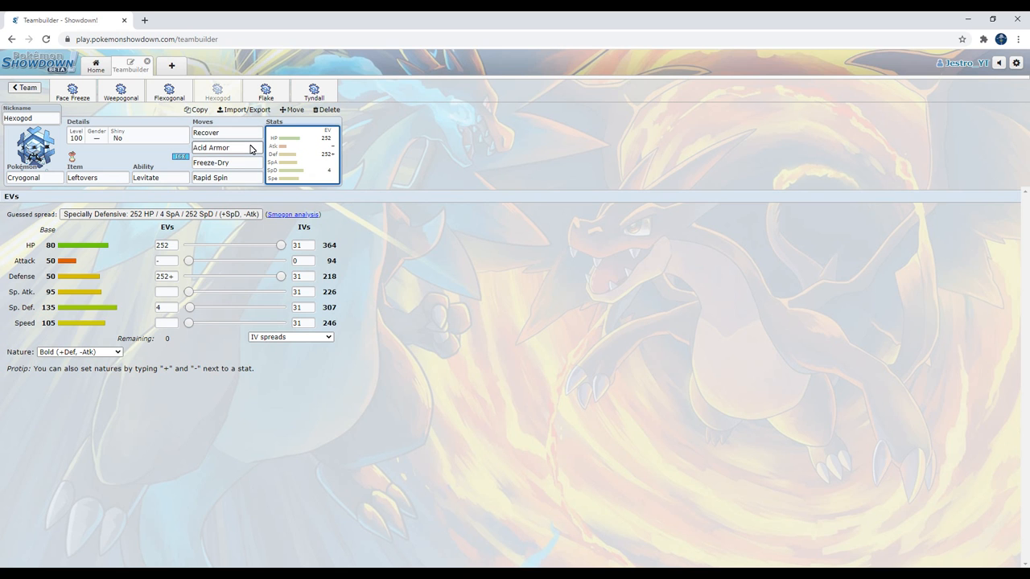
pyautogui.click(226, 148)
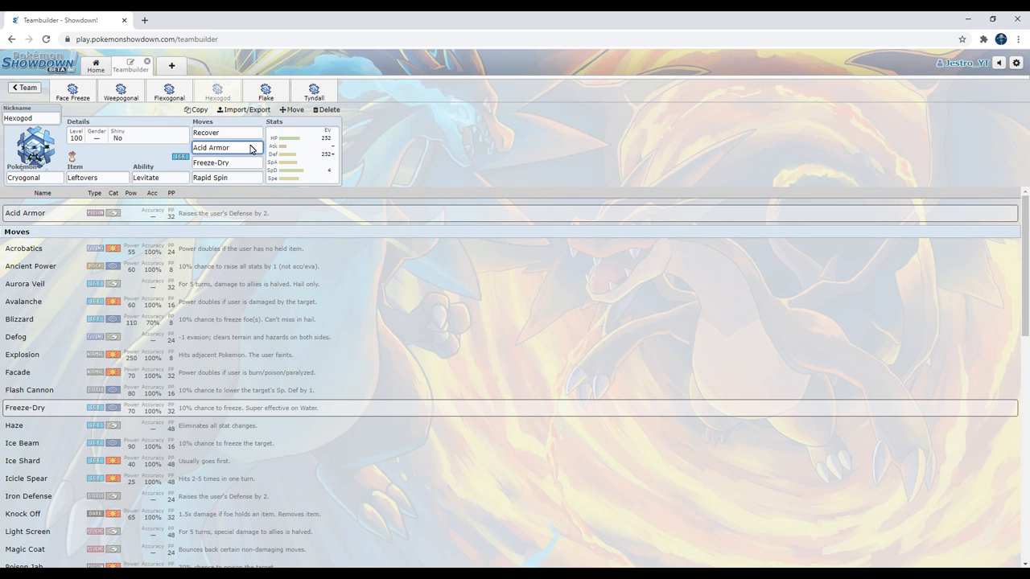
# Recheck Hexogod's Acid Armor, Rapid Spin, Freeze-Dry, then Acid Armor again.
pyautogui.click(225, 147)
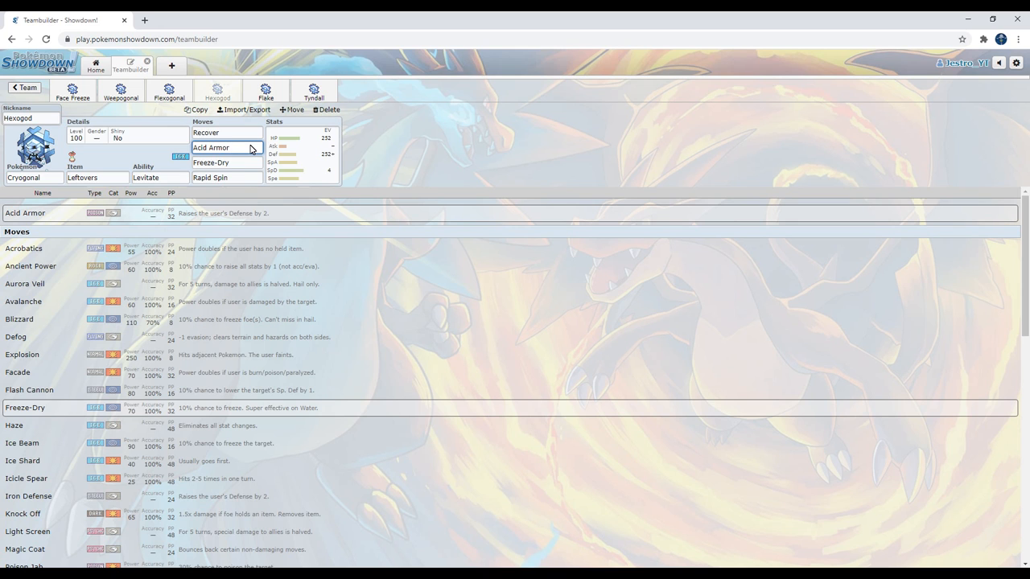
pyautogui.click(227, 163)
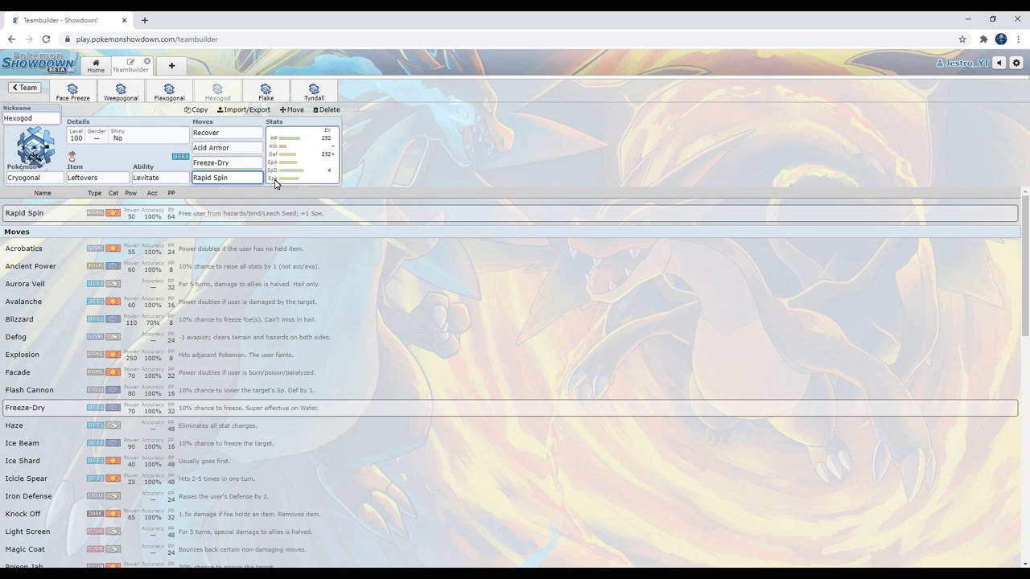
pyautogui.moveTo(243, 163)
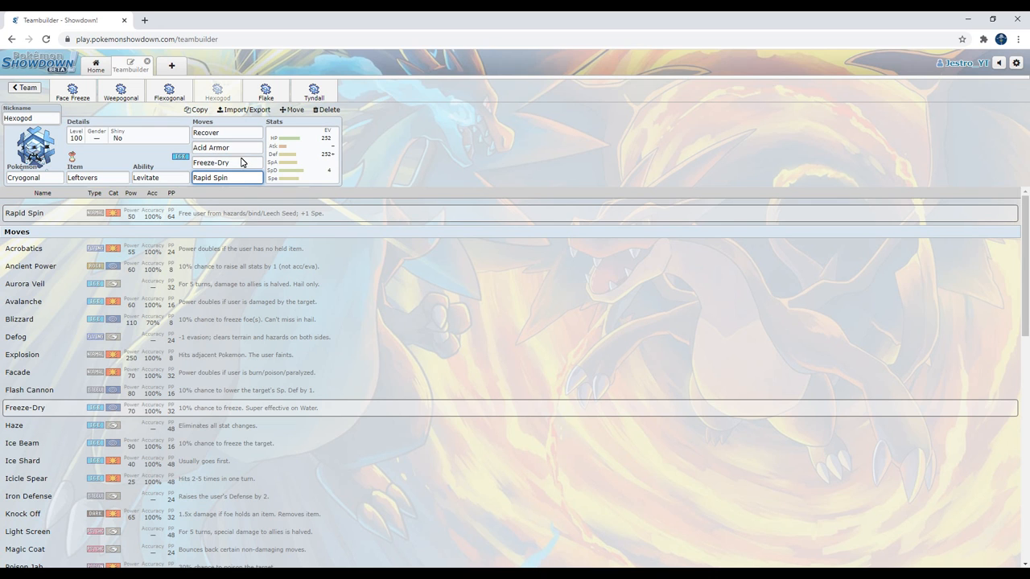
pyautogui.click(225, 162)
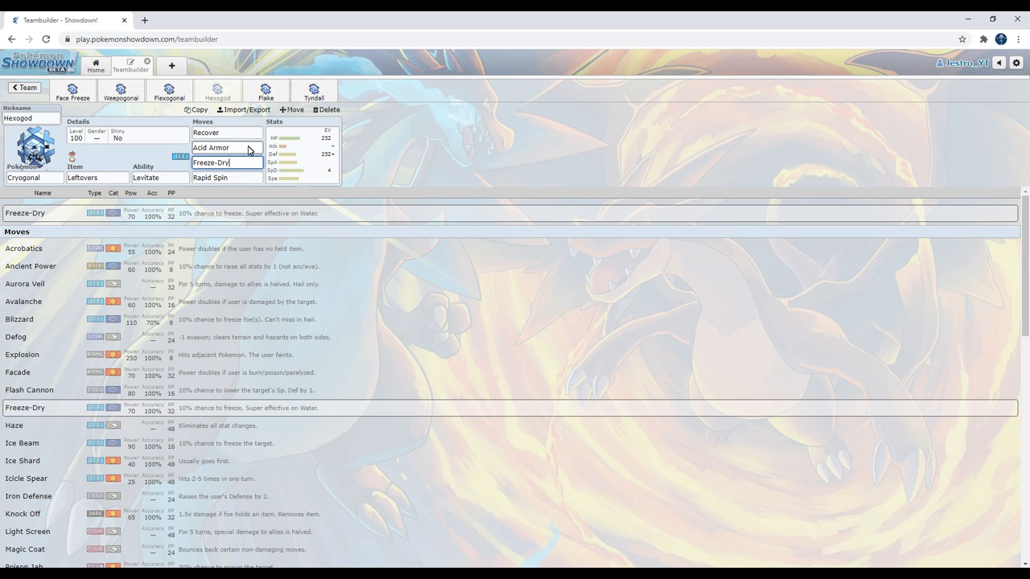
pyautogui.click(226, 147)
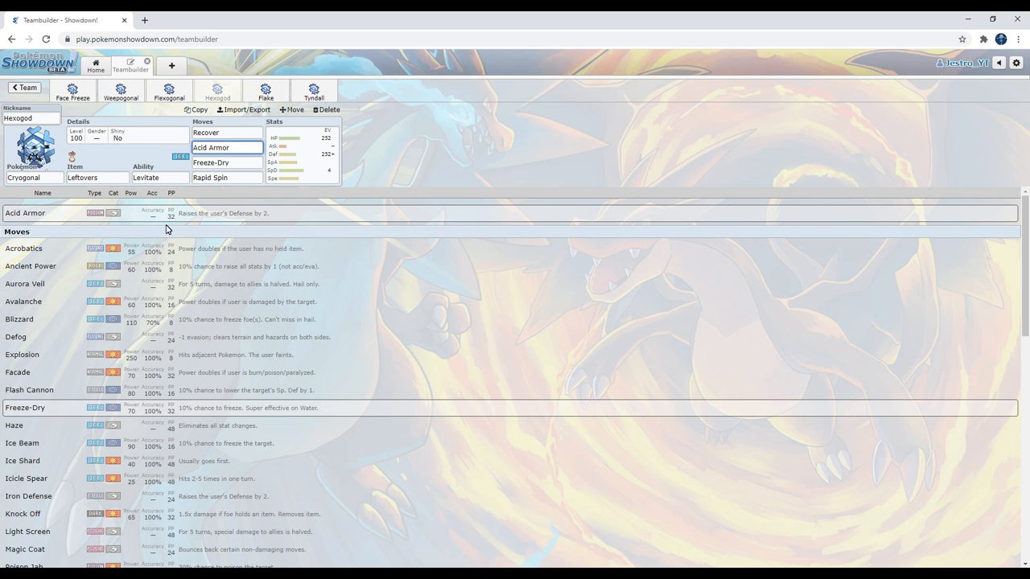
pyautogui.moveTo(180, 192)
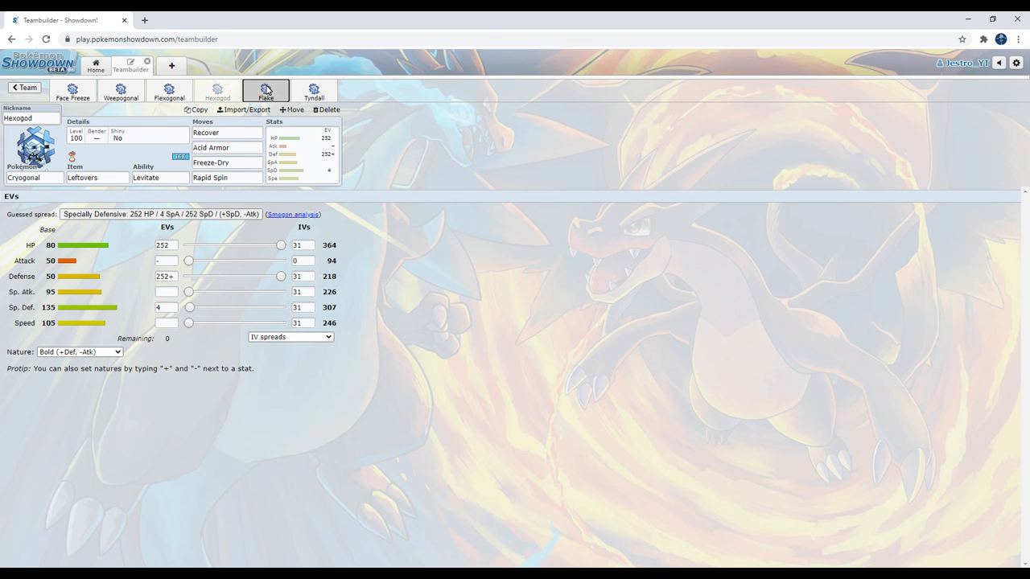
# Open Flake and check Weakness Policy, Acrobatics, Triple Axel, its EV spread and Endure.
pyautogui.click(264, 90)
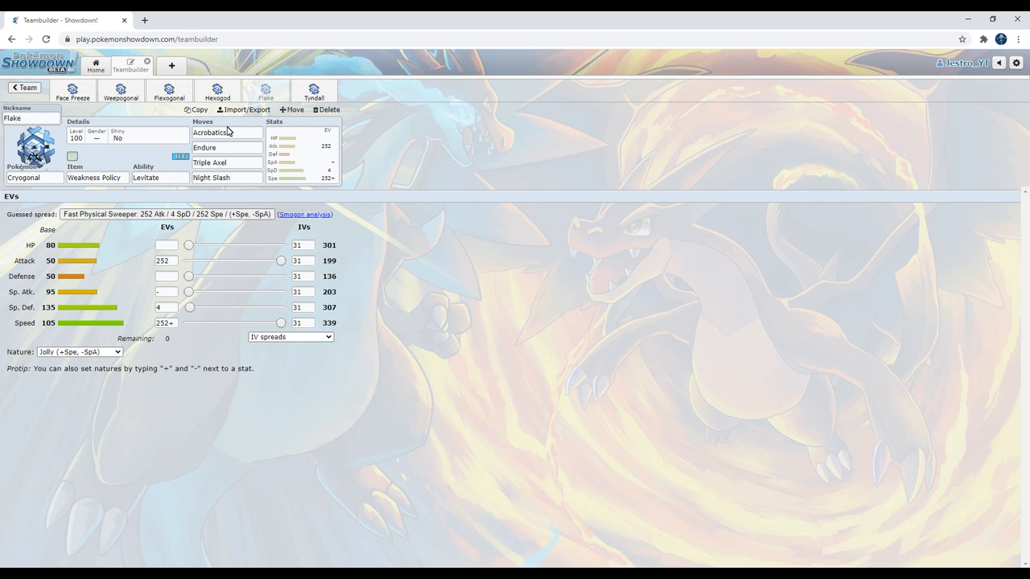
pyautogui.moveTo(117, 169)
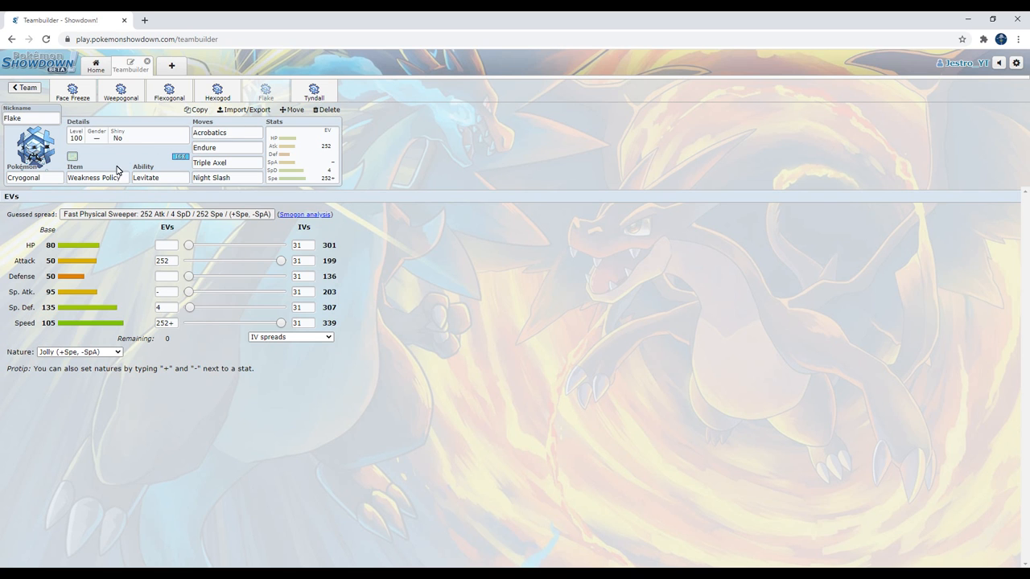
pyautogui.click(96, 177)
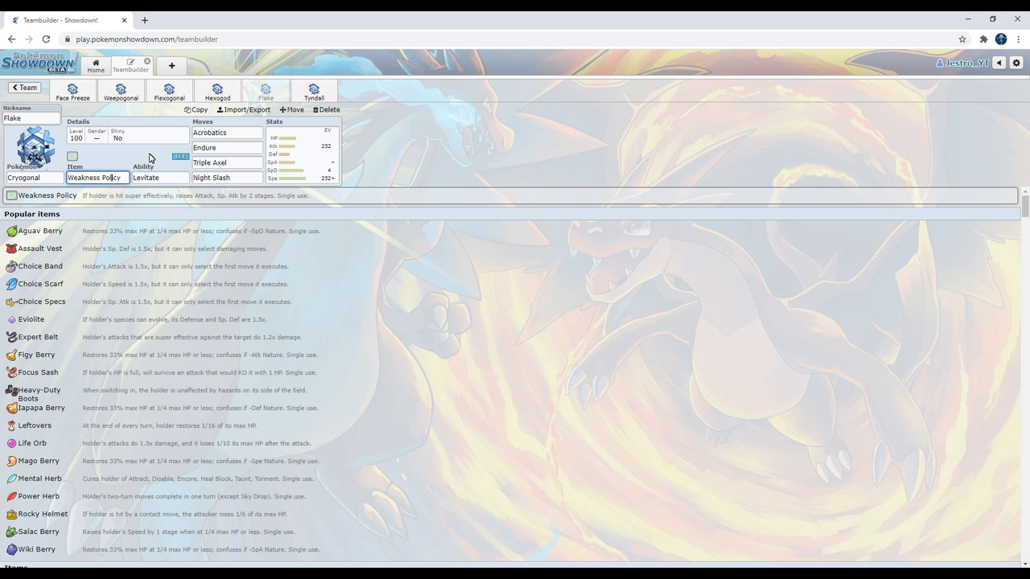
pyautogui.click(225, 132)
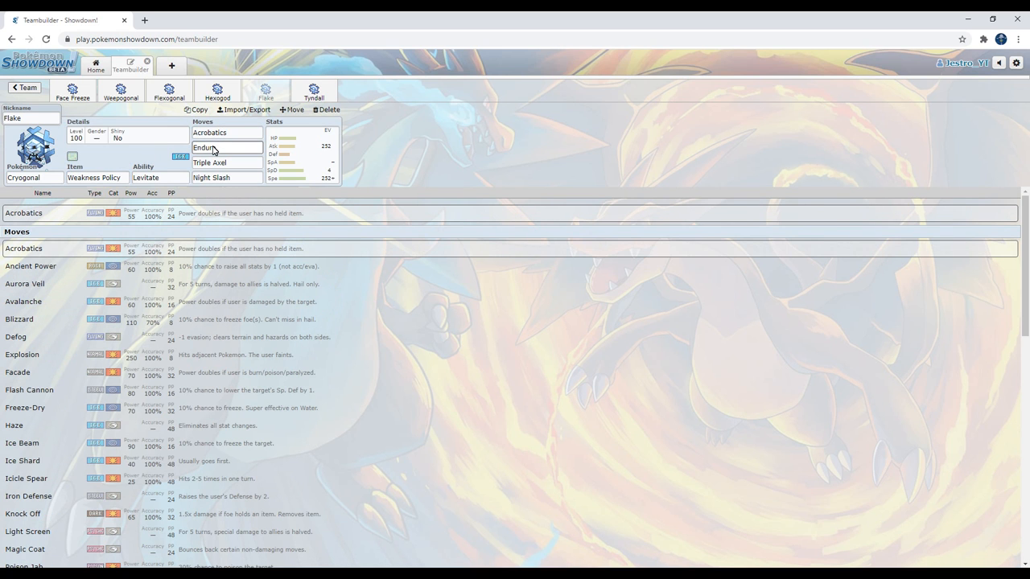
pyautogui.click(226, 163)
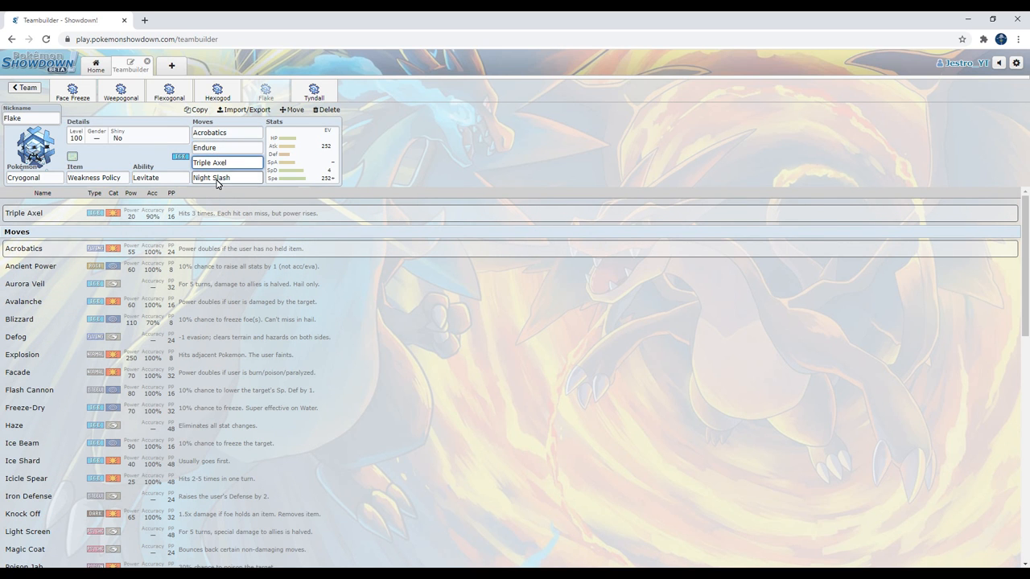
pyautogui.click(302, 153)
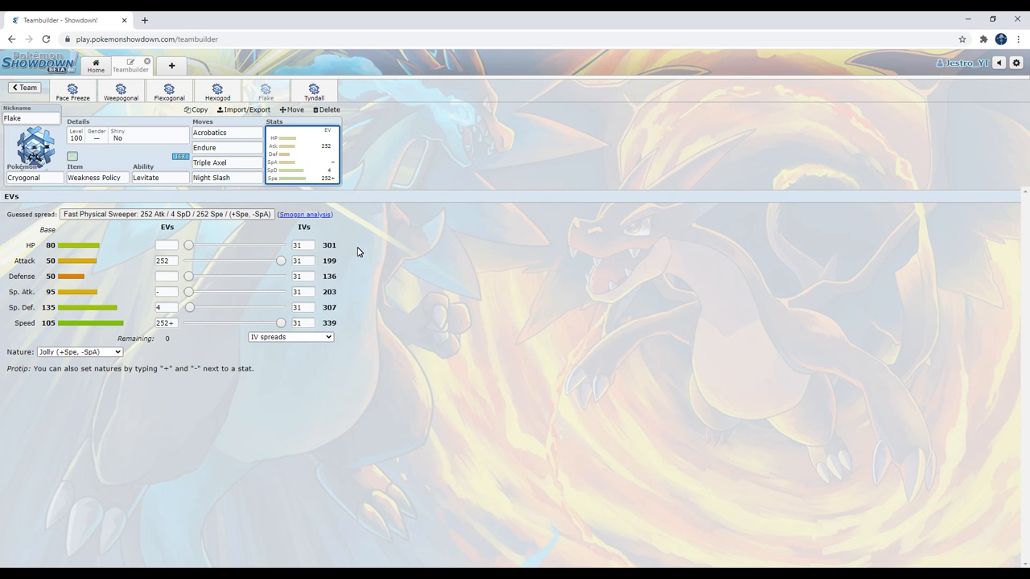
pyautogui.click(166, 291)
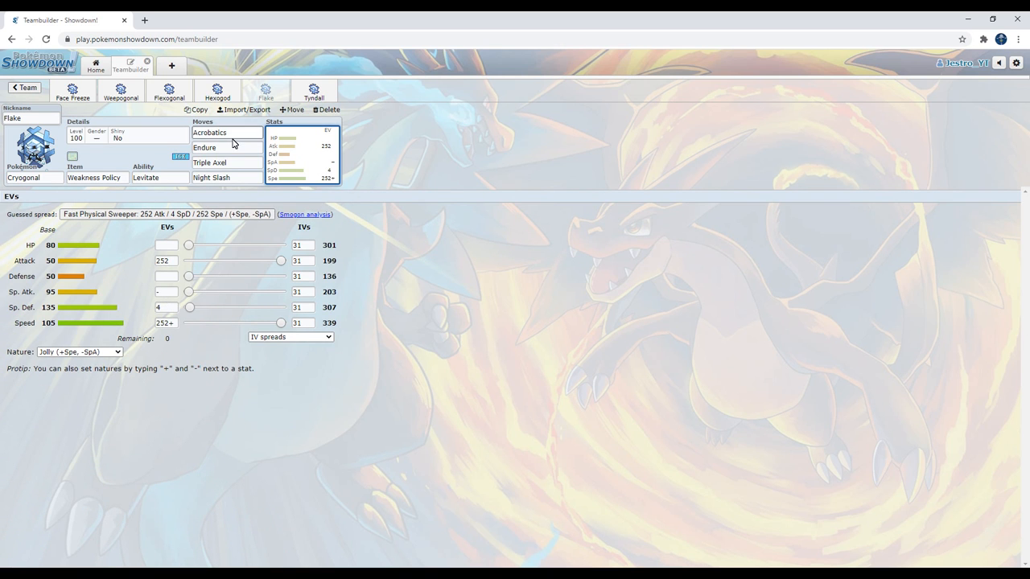
pyautogui.click(227, 147)
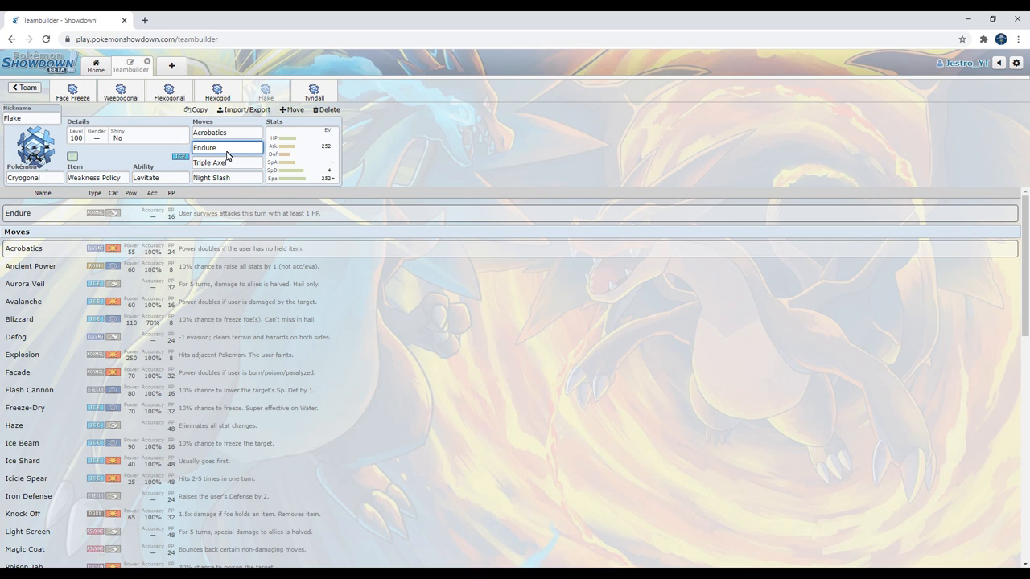
pyautogui.click(225, 147)
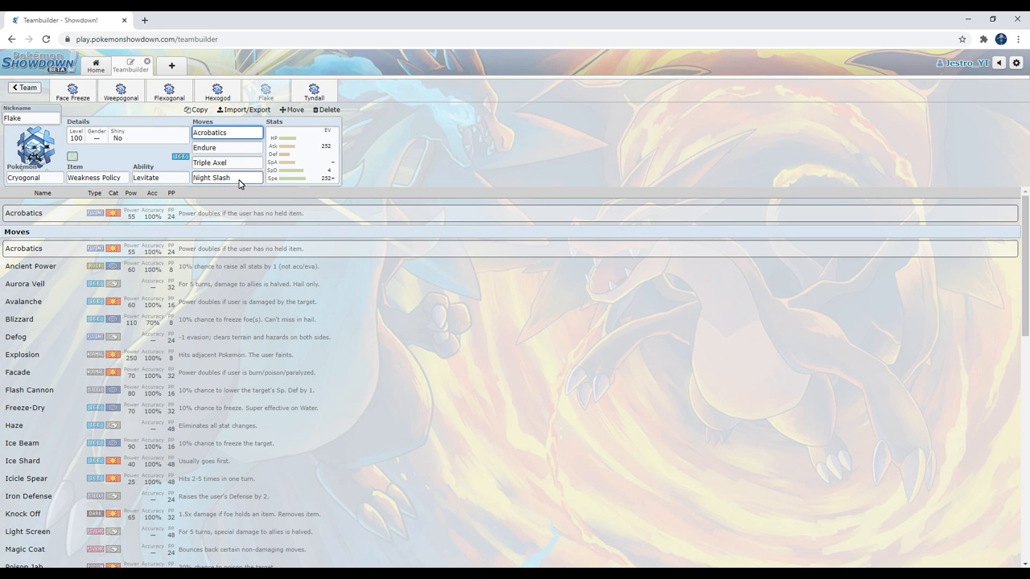
pyautogui.click(225, 162)
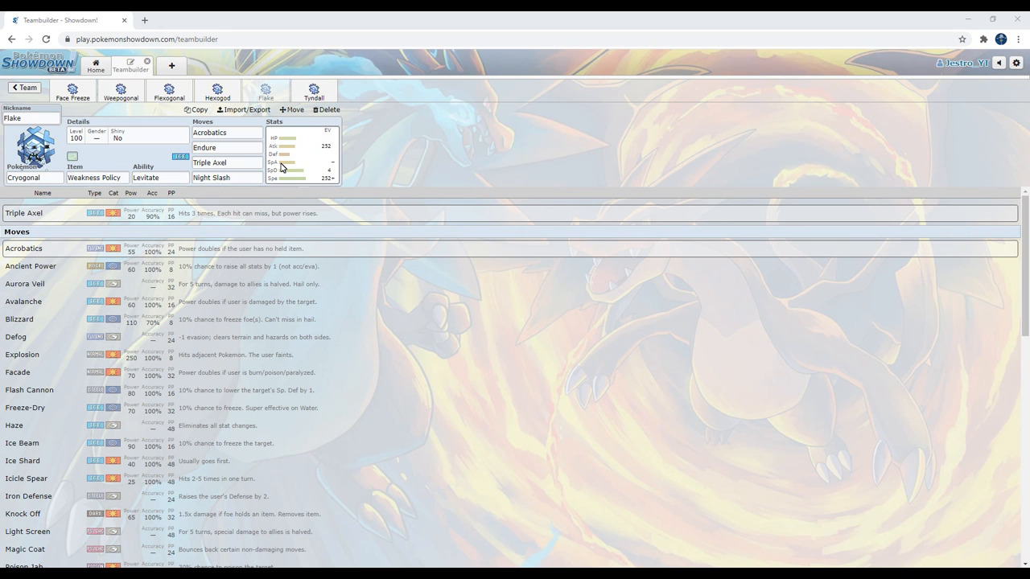
pyautogui.click(225, 162)
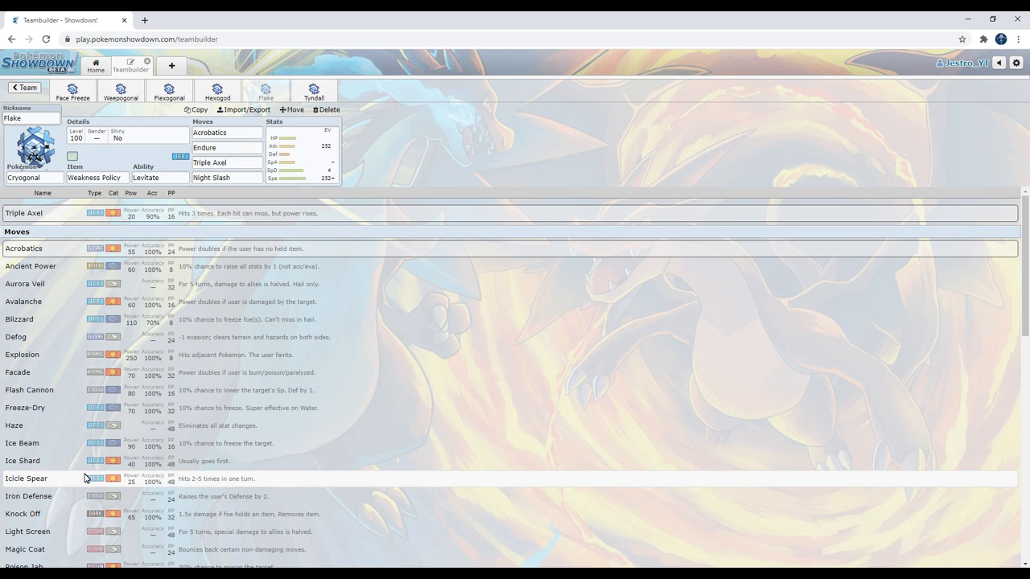
# Replace Triple Axel with Icicle Spear and scroll the fourth slot's list for Poison Jab.
pyautogui.click(26, 478)
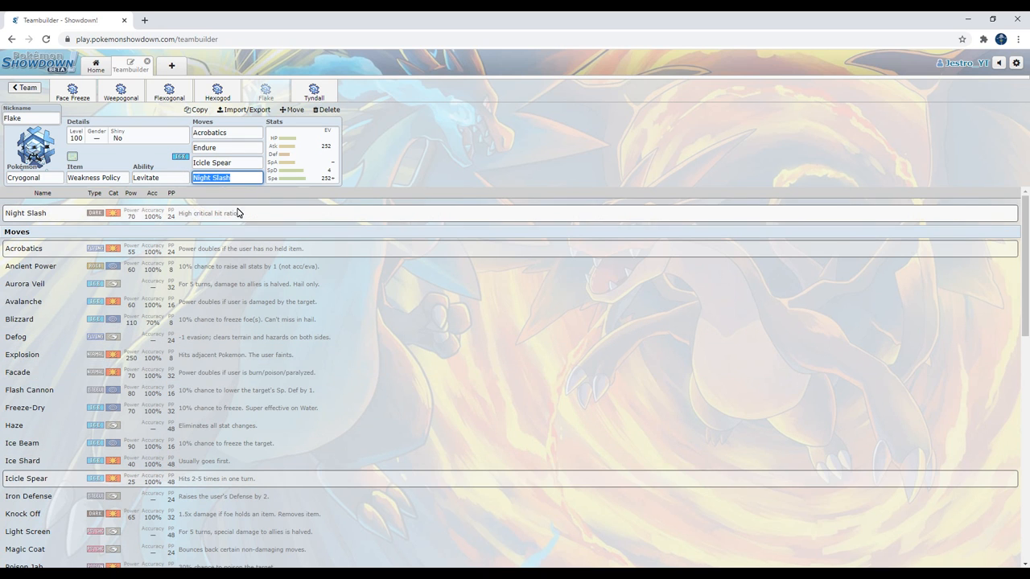
pyautogui.click(225, 162)
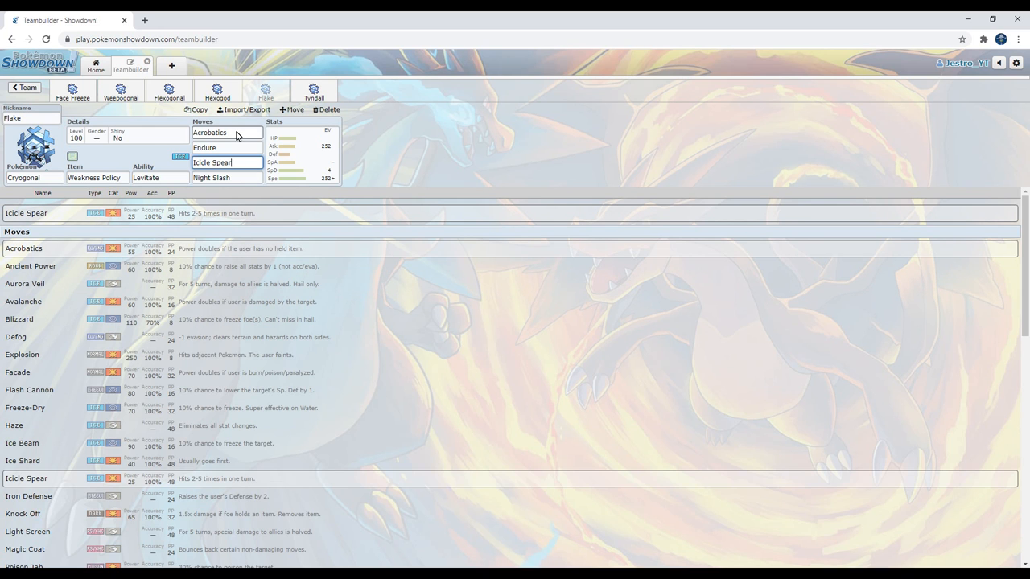
pyautogui.moveTo(255, 194)
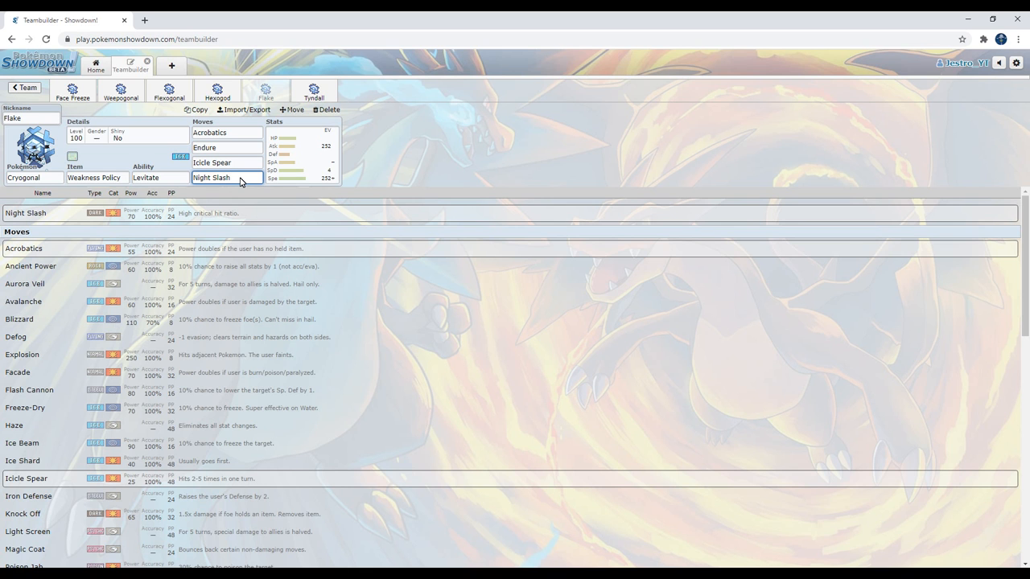
pyautogui.click(226, 177)
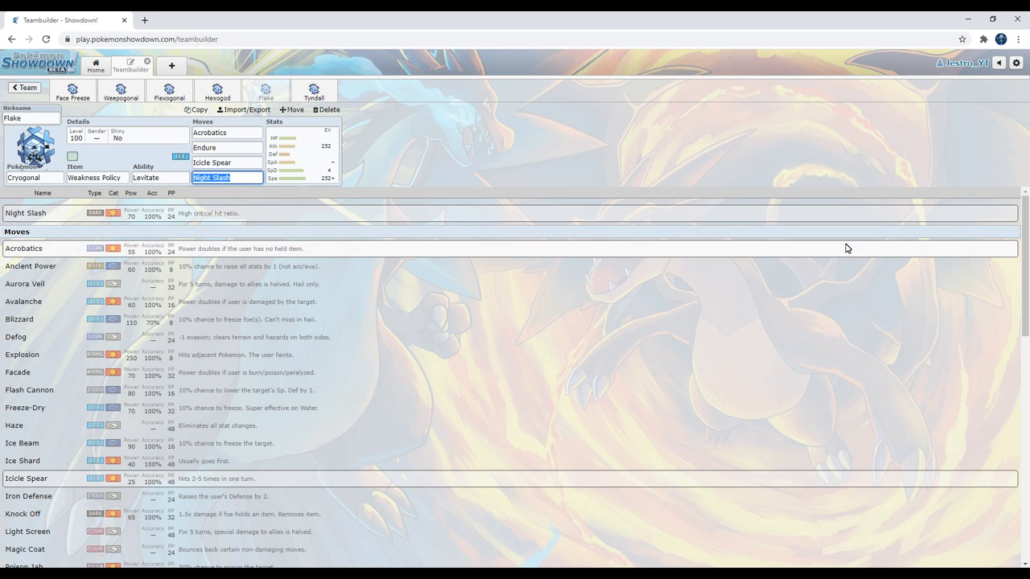
pyautogui.scroll(-3)
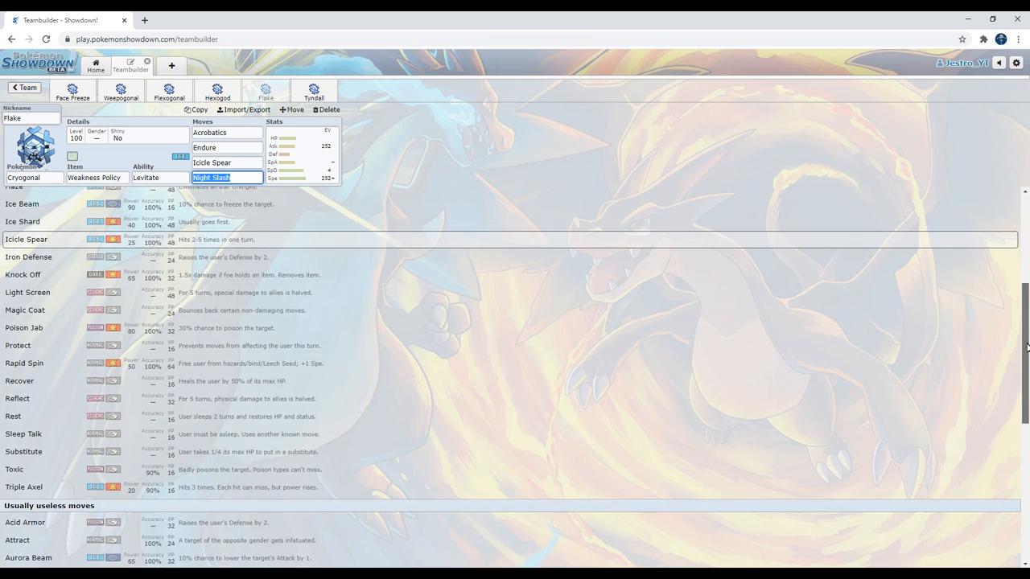
pyautogui.scroll(-3)
pyautogui.write('Poison Jab')
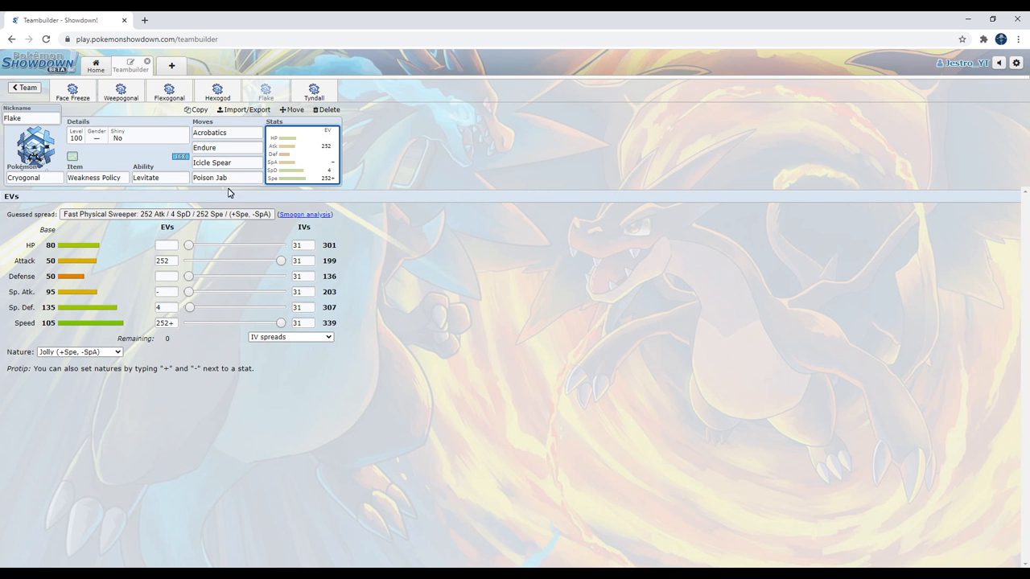
# Restore Night Slash as Flake's fourth move, then open the Tyndall set.
pyautogui.click(226, 178)
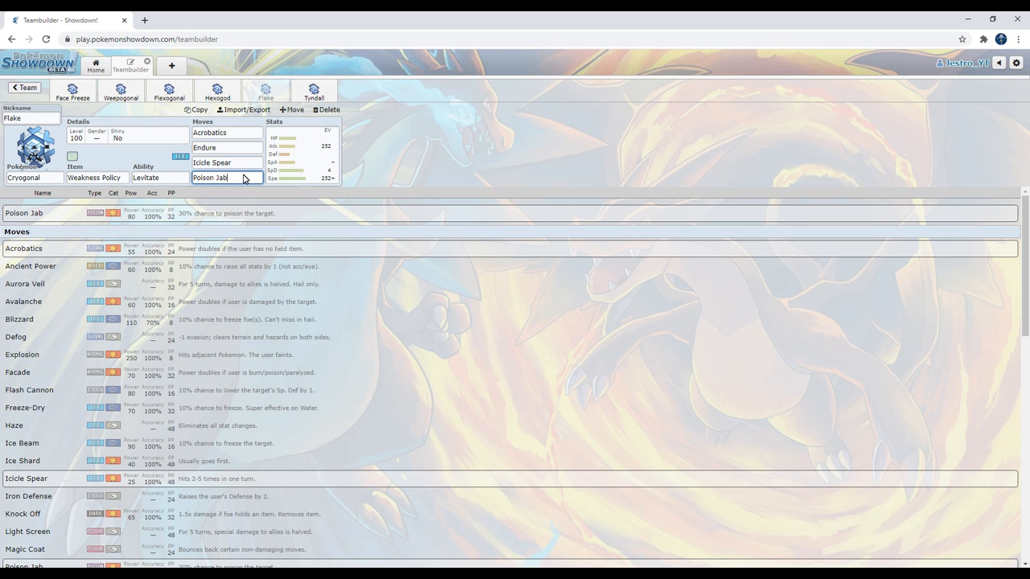
pyautogui.write('N')
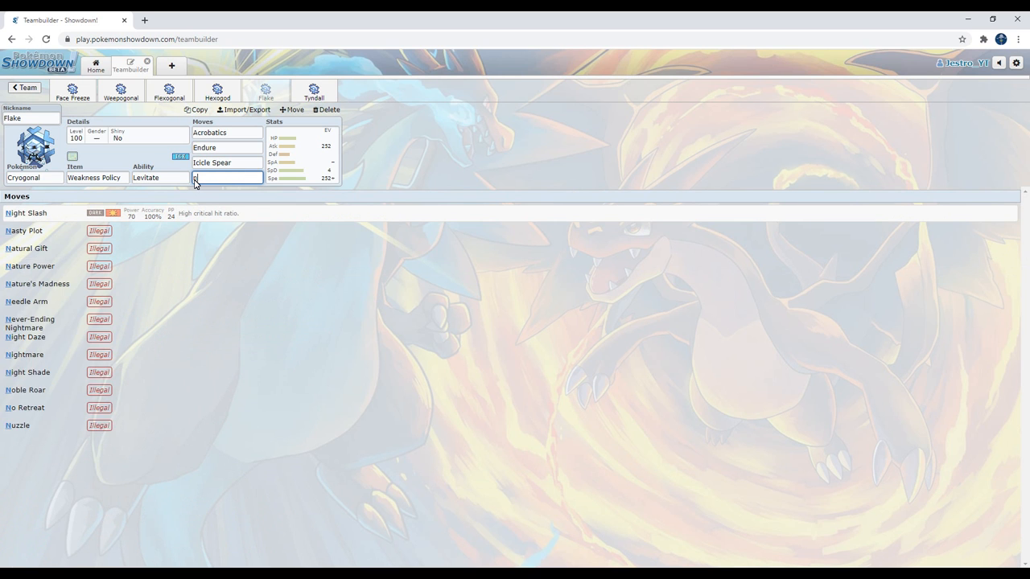
pyautogui.write('ight Slash')
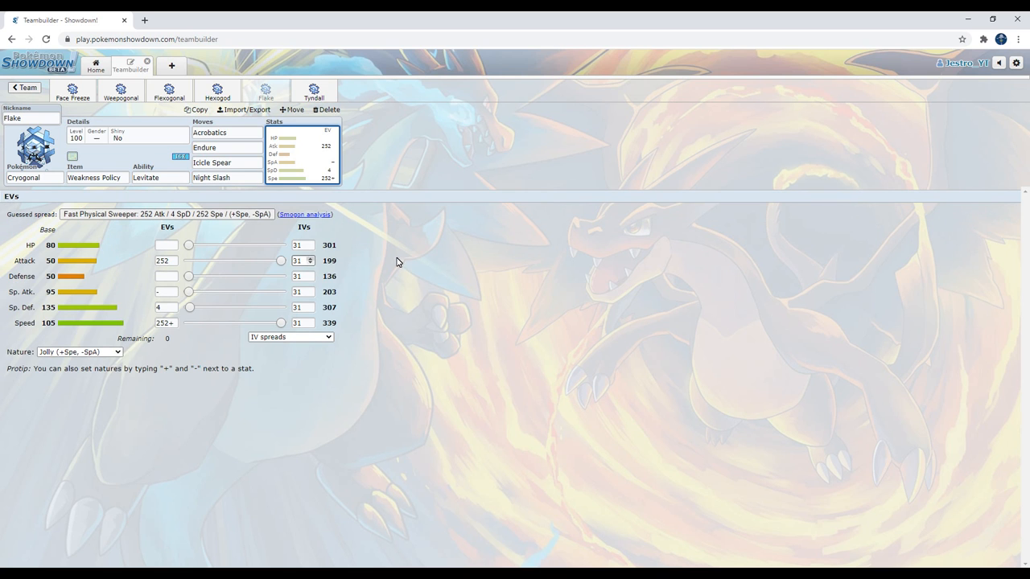
pyautogui.moveTo(430, 272)
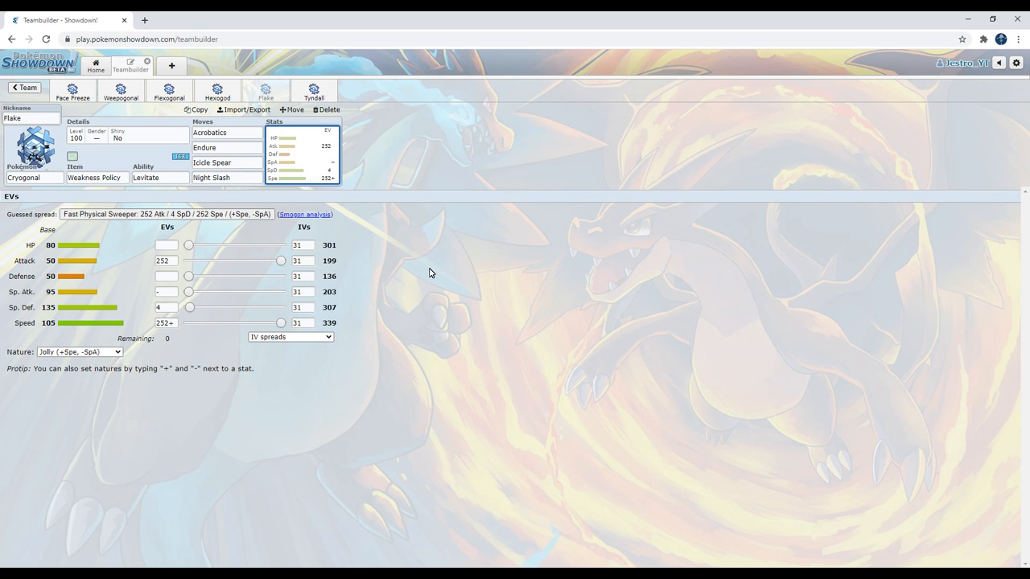
pyautogui.click(160, 177)
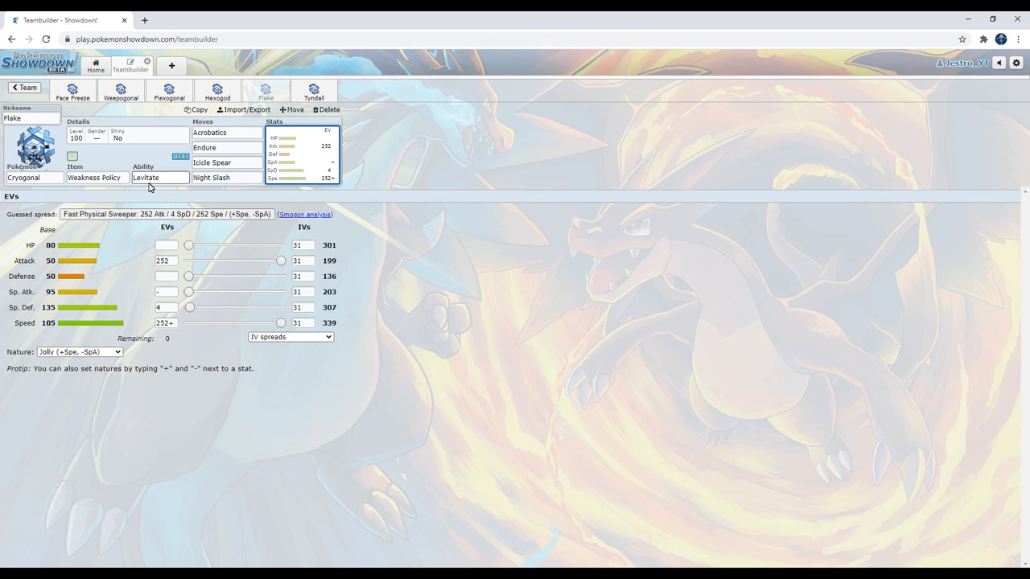
pyautogui.moveTo(157, 183)
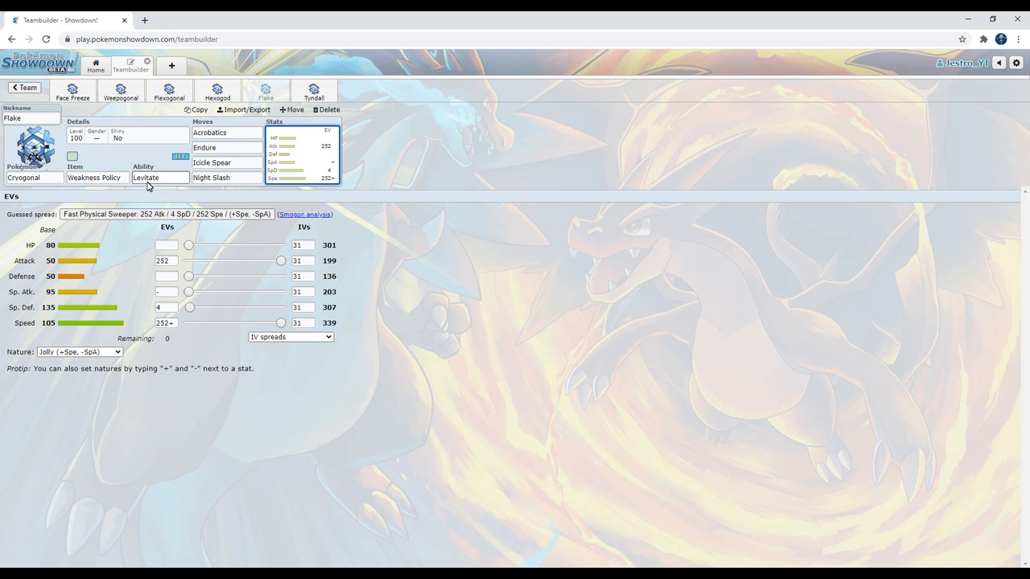
pyautogui.click(313, 90)
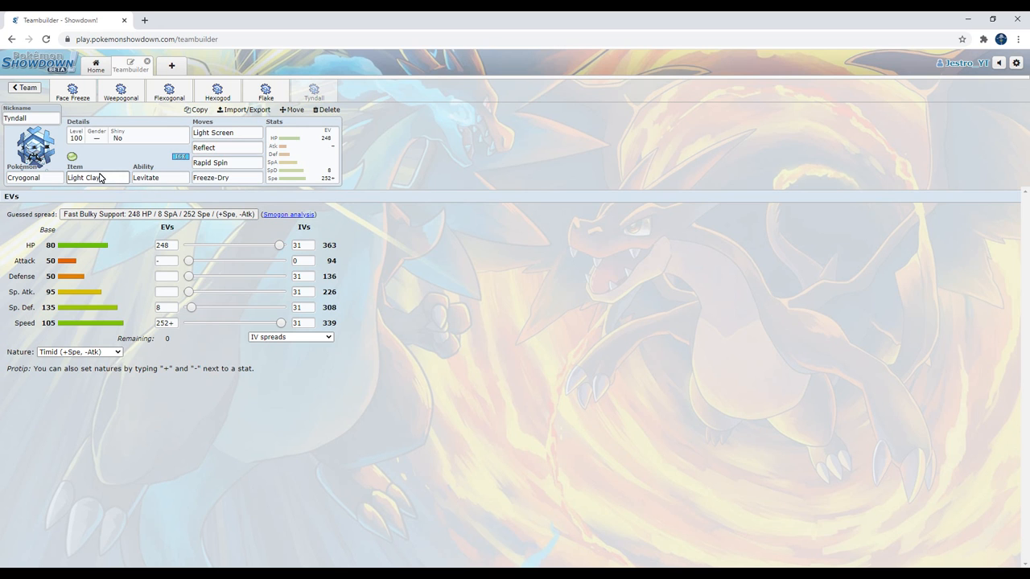
pyautogui.click(213, 132)
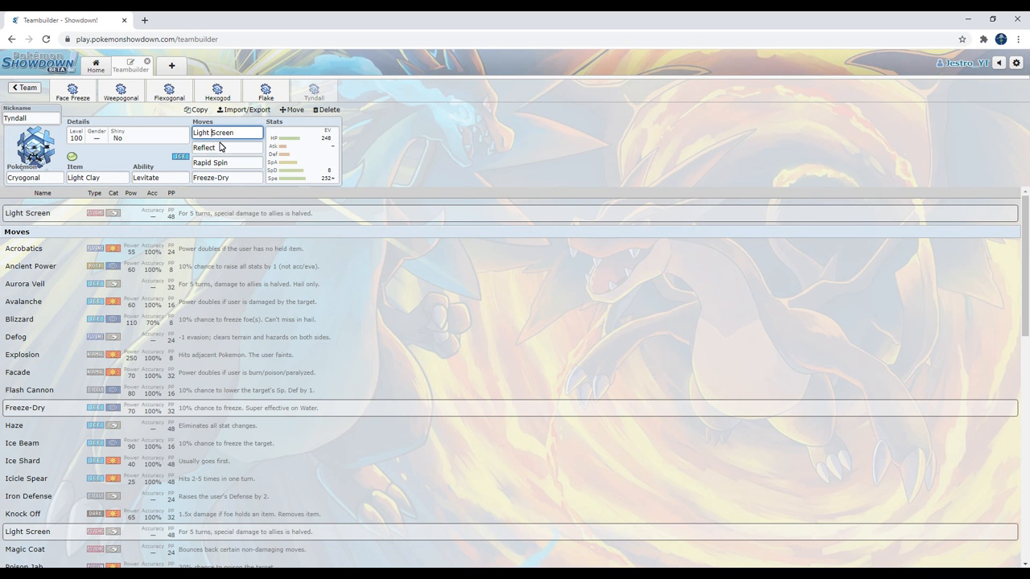
pyautogui.click(226, 177)
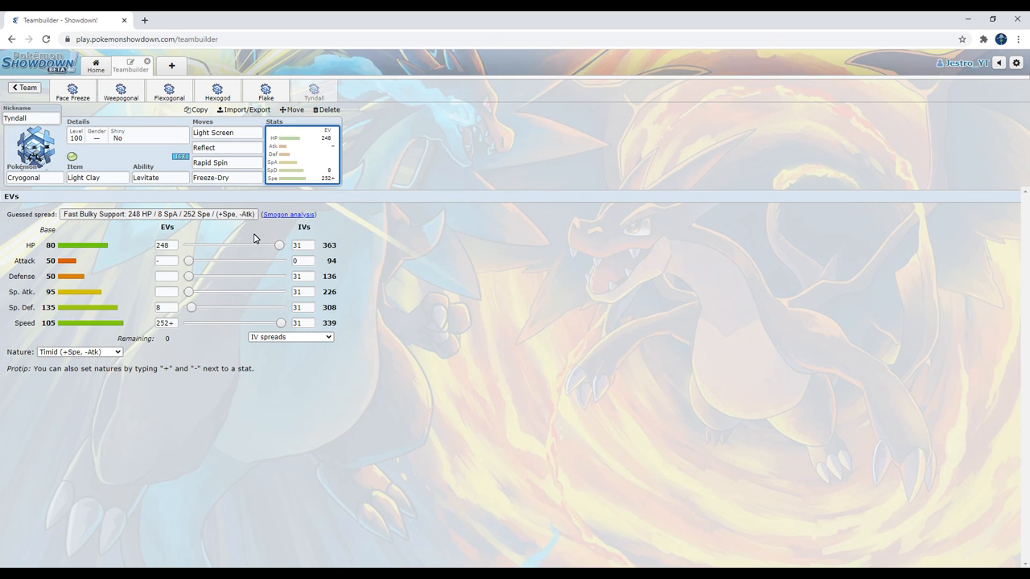
pyautogui.moveTo(187, 252)
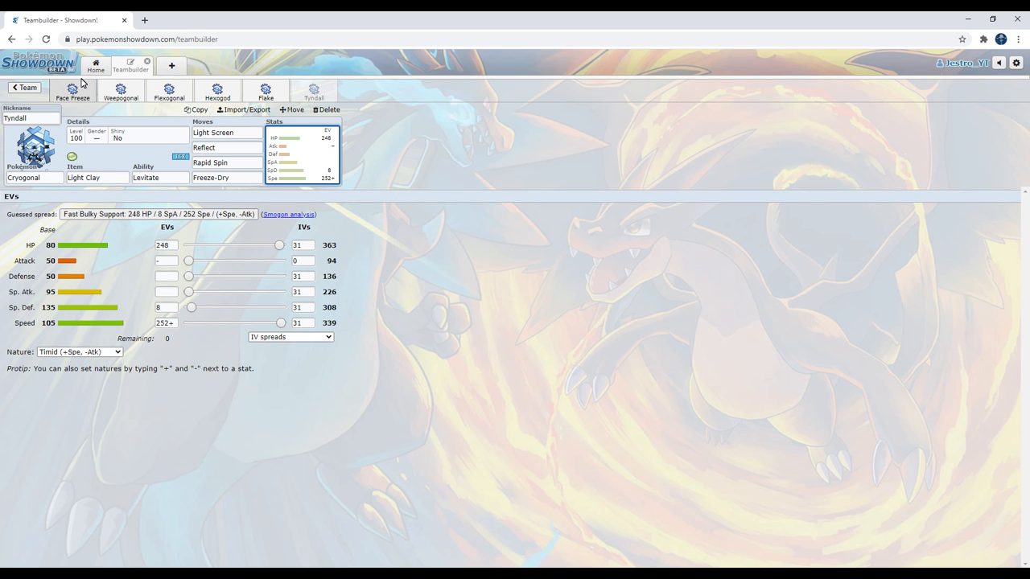
# Go back to the Untitled 6 overview, scroll the Cryogonal sets, and check Face Freeze's item.
pyautogui.click(25, 87)
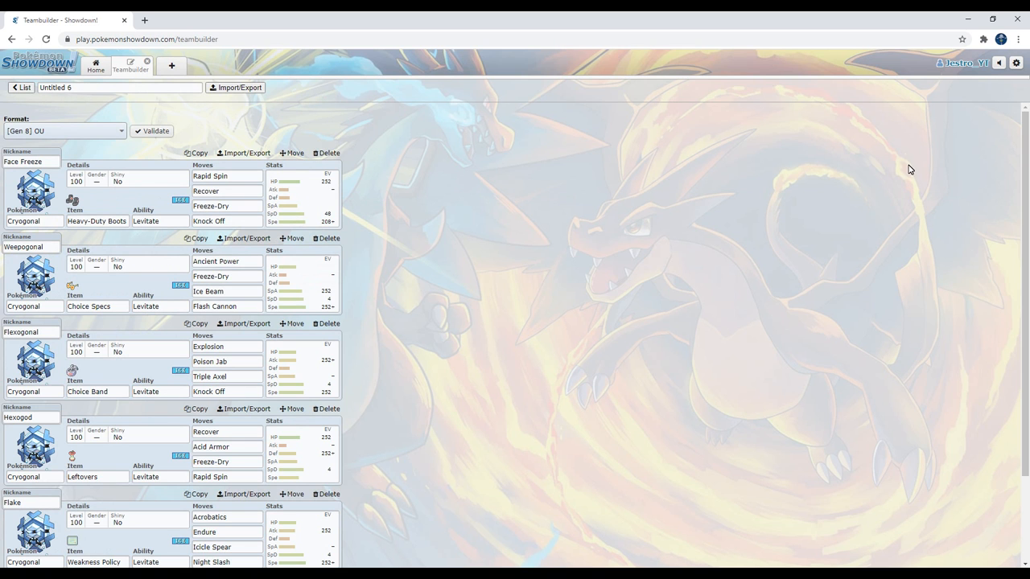
pyautogui.scroll(-3)
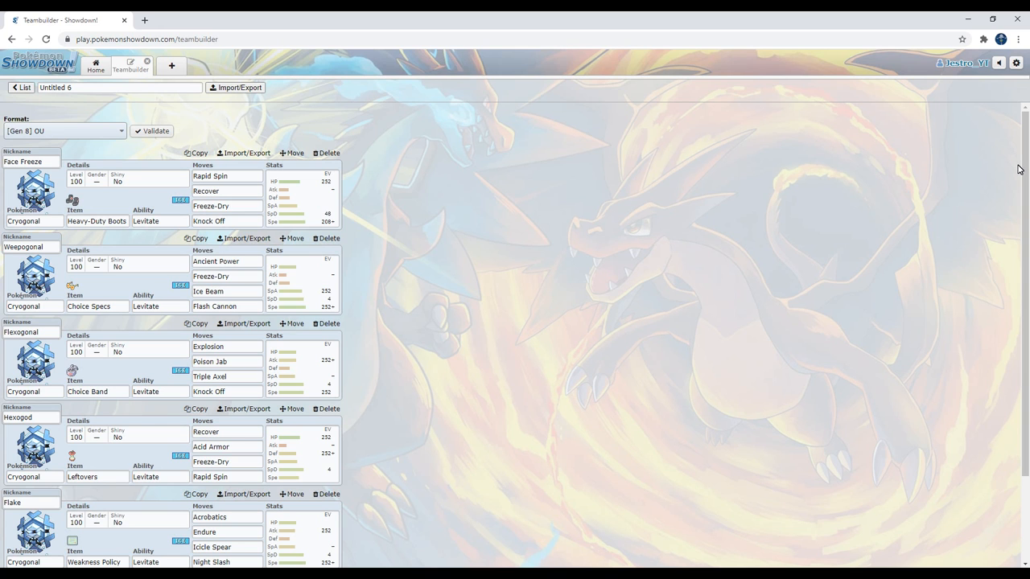
pyautogui.moveTo(579, 291)
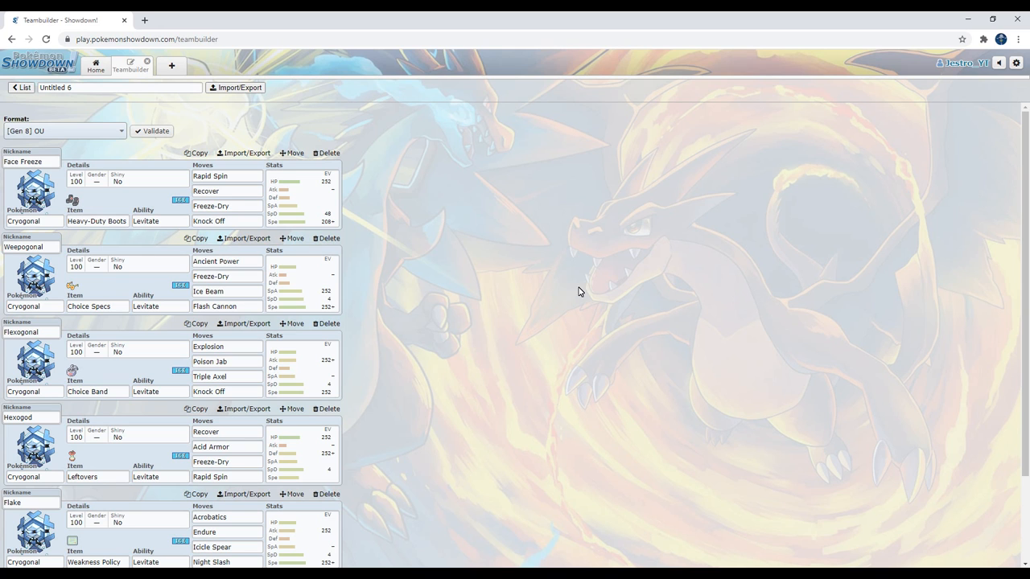
pyautogui.moveTo(104, 217)
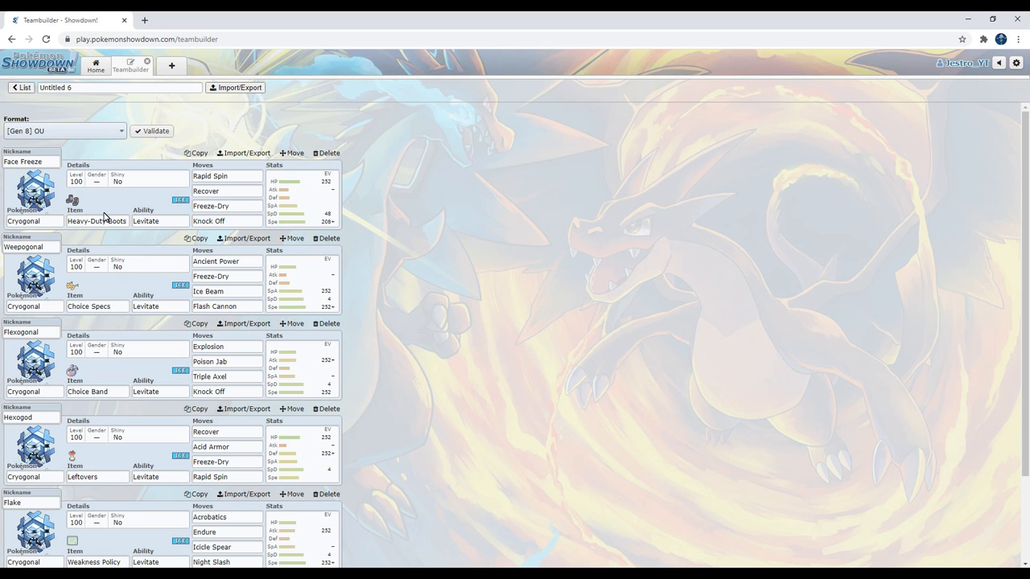
pyautogui.click(96, 222)
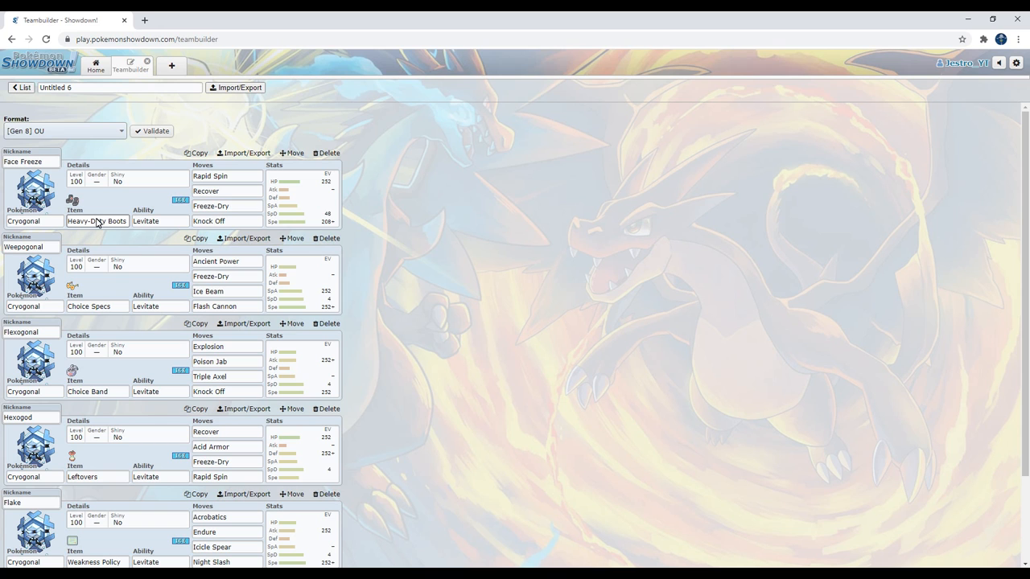